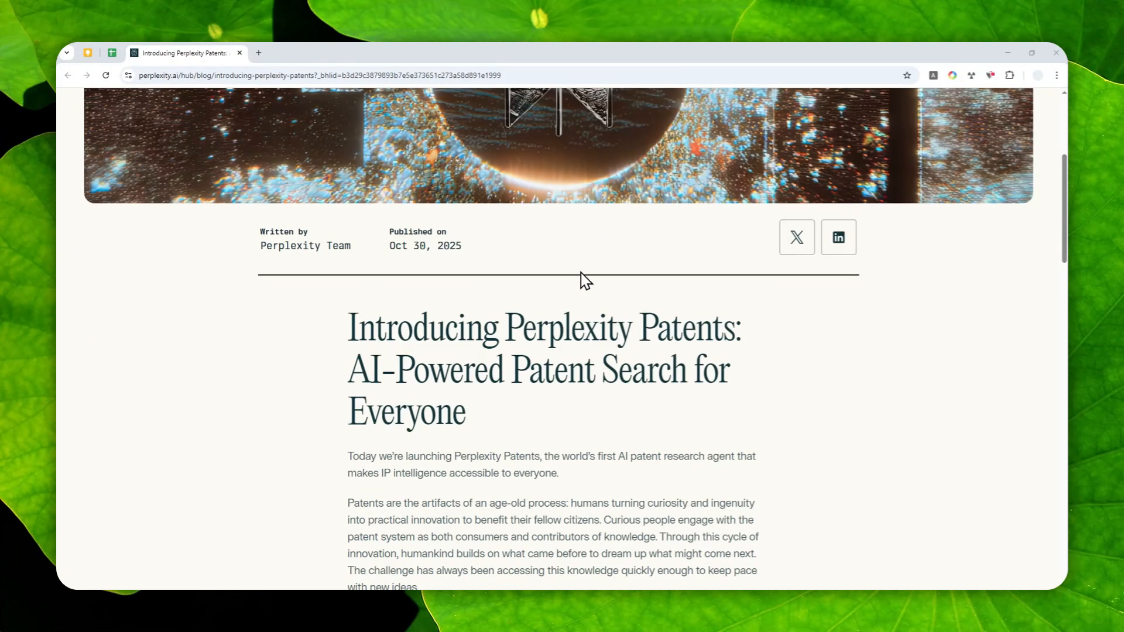
- Scroll the current page, then start a fresh browser tab for Perplexity
scroll(down, 3)
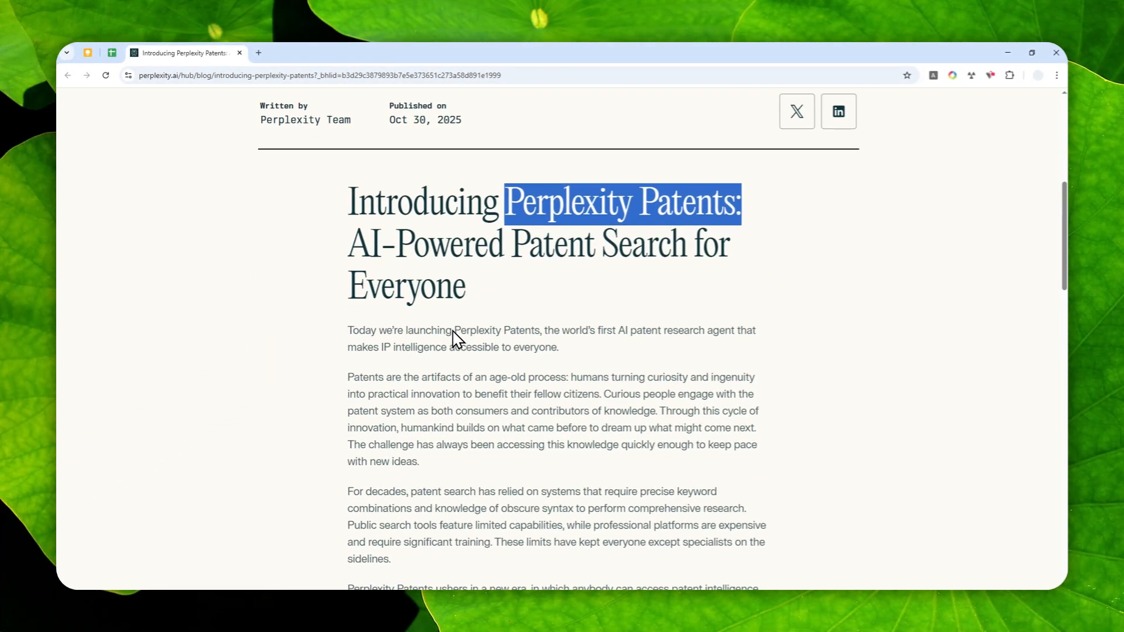
scroll(down, 3)
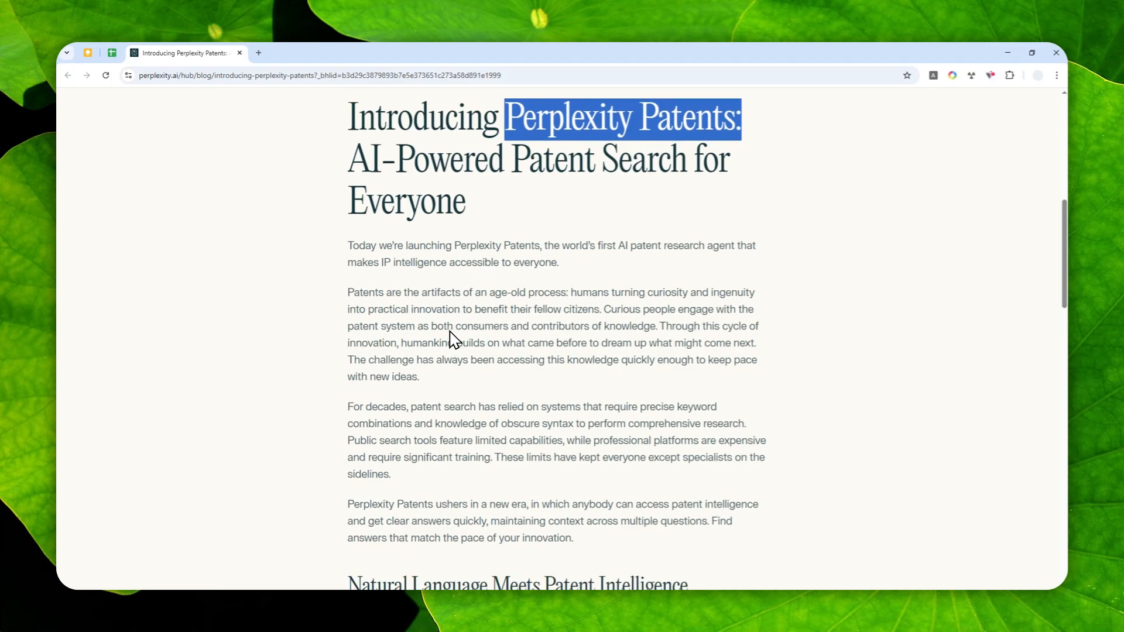
mouse_move(470, 336)
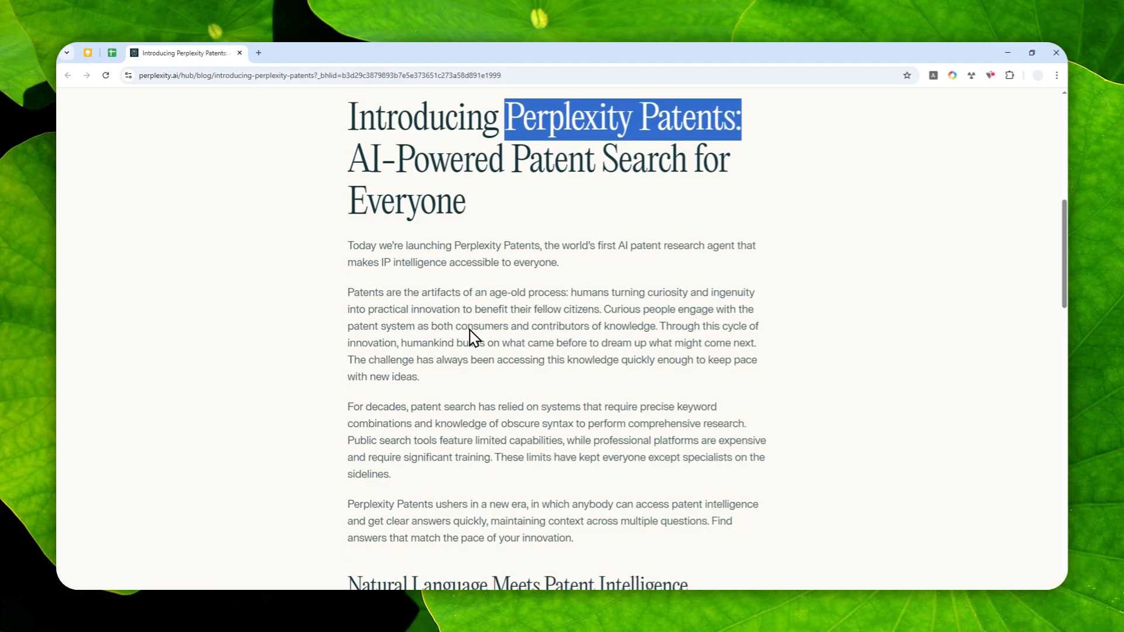
mouse_move(560, 219)
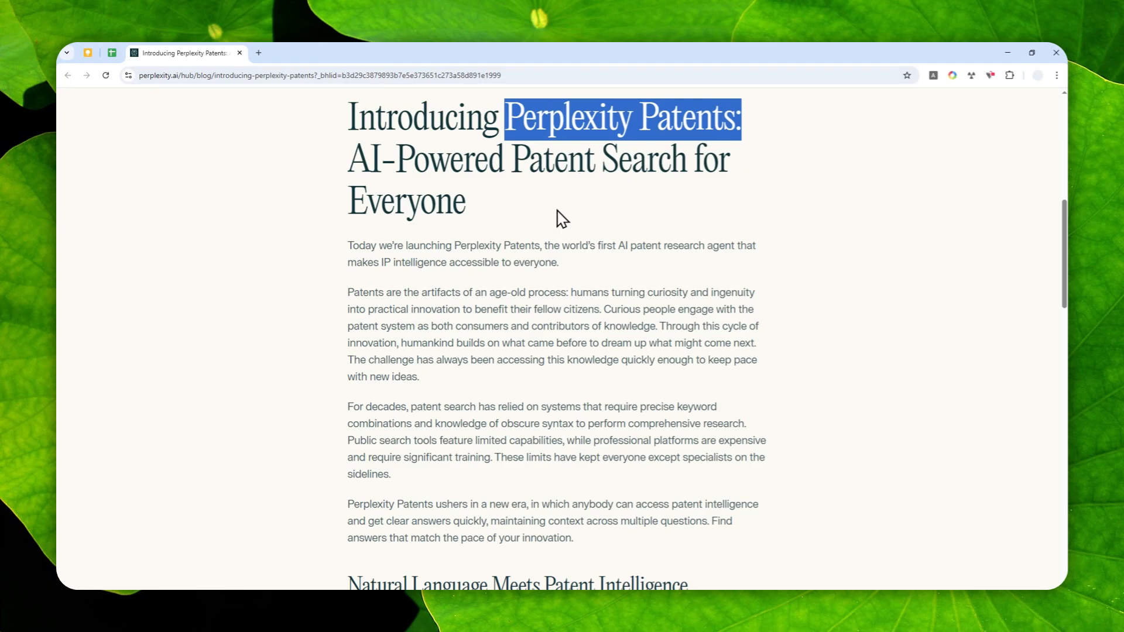
scroll(down, 3)
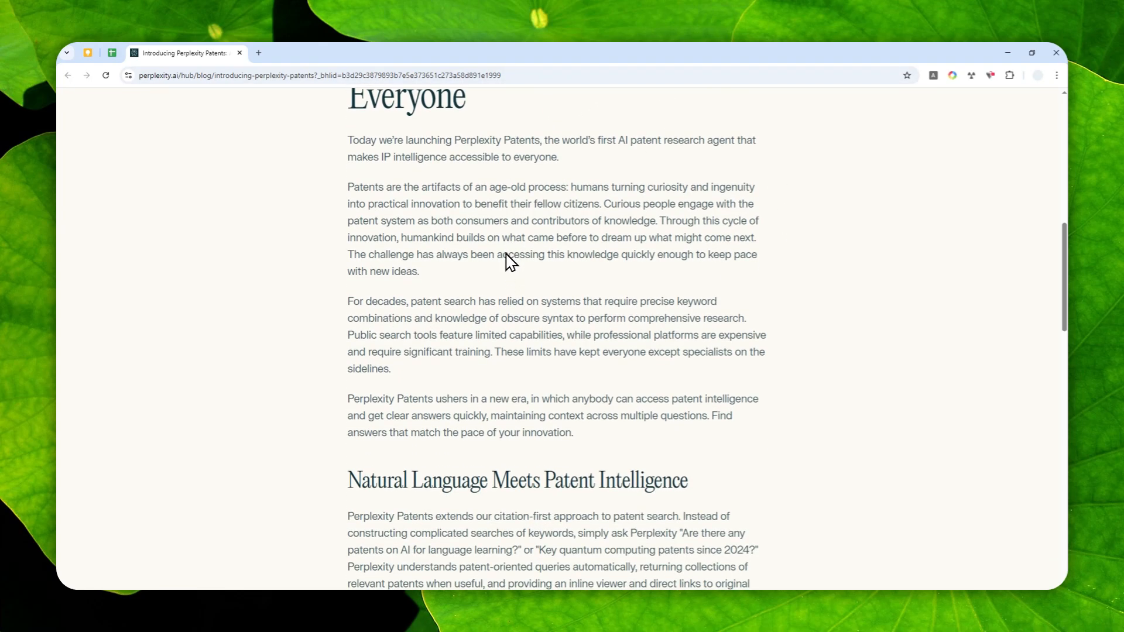
mouse_move(499, 289)
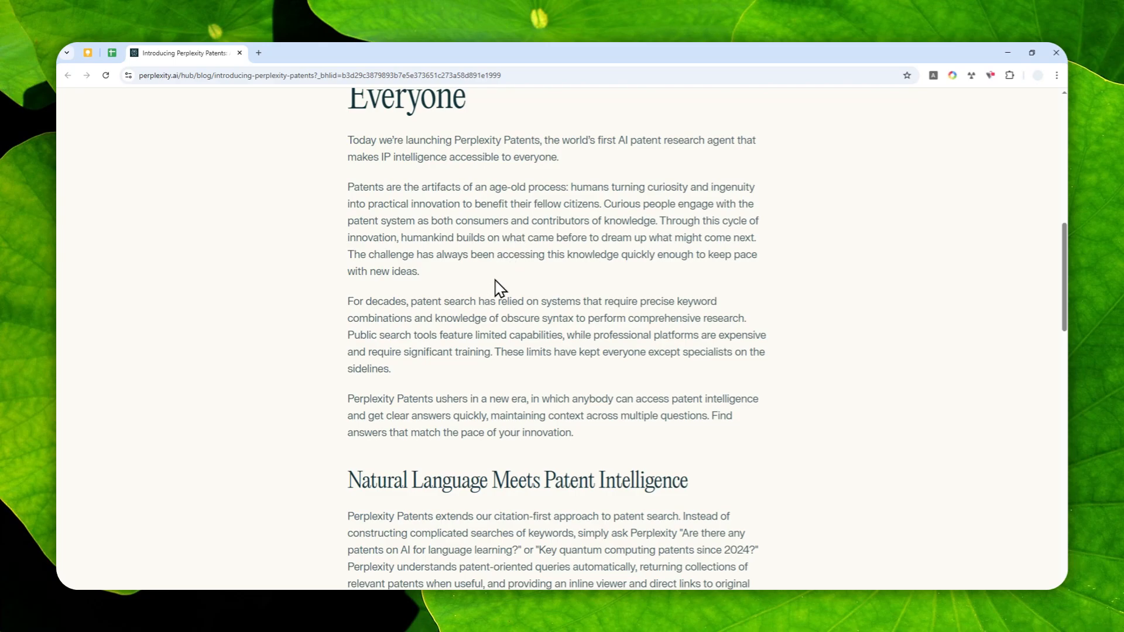
mouse_move(517, 258)
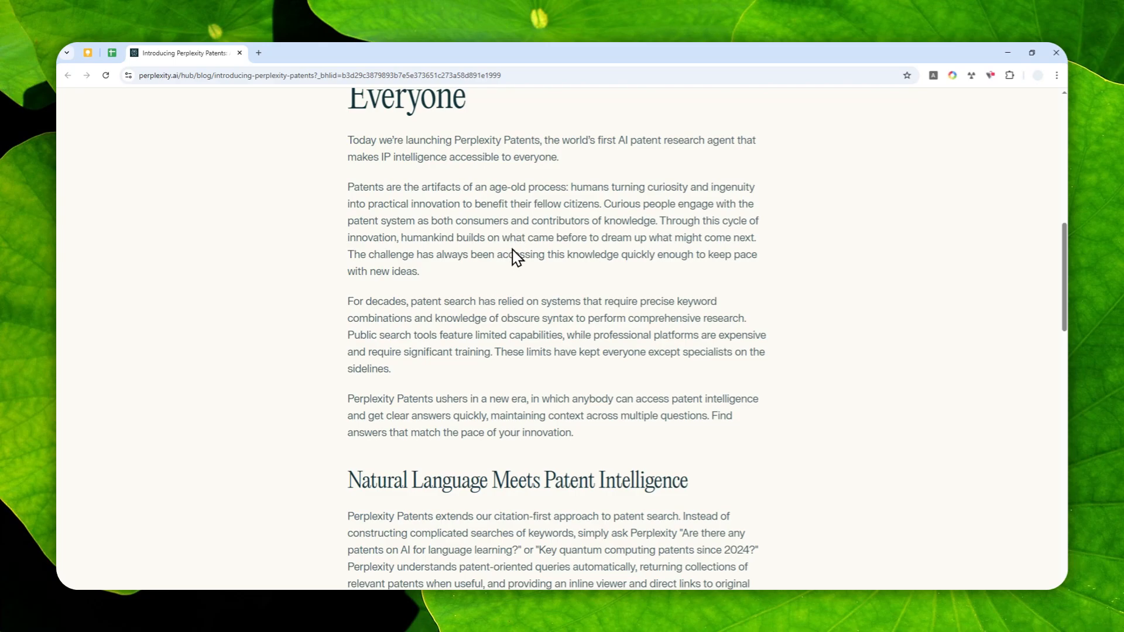
mouse_move(593, 219)
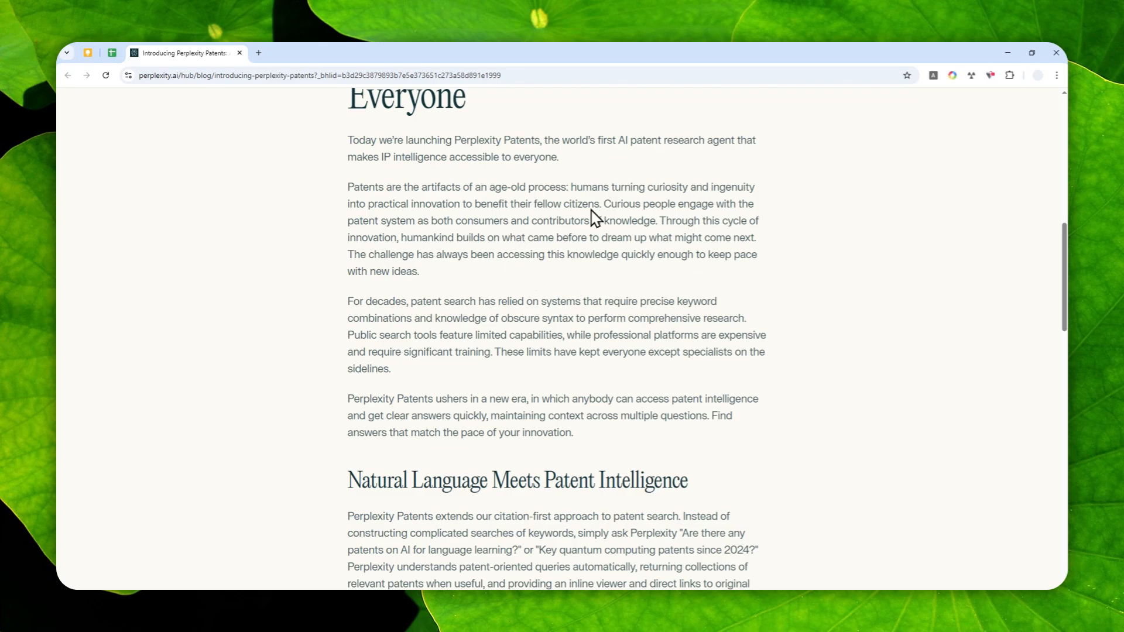
scroll(down, 3)
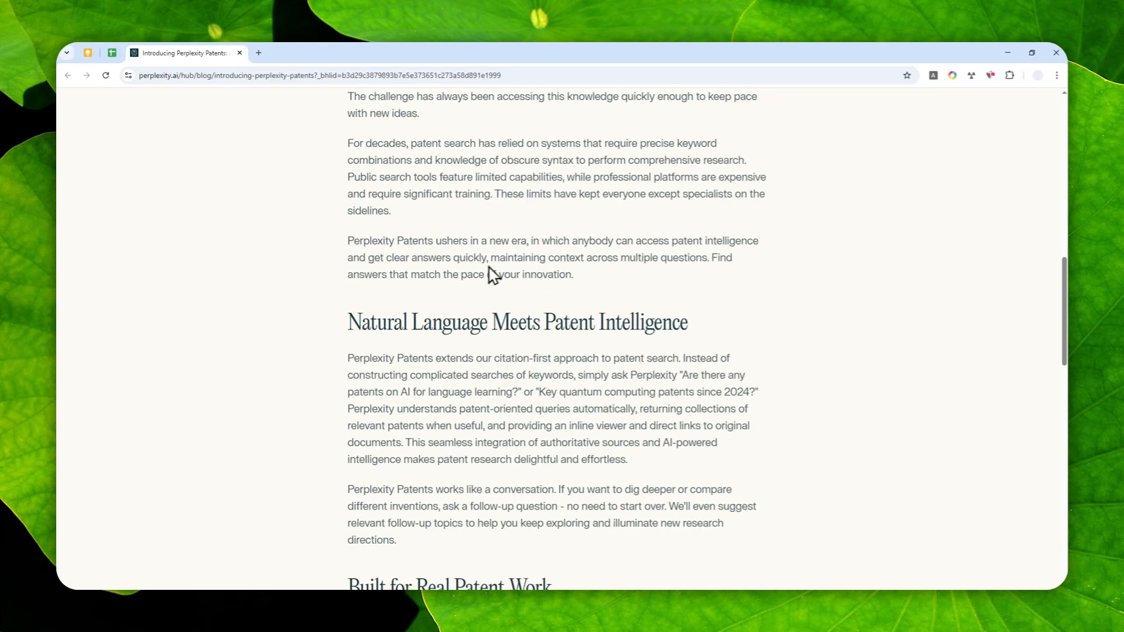
scroll(down, 3)
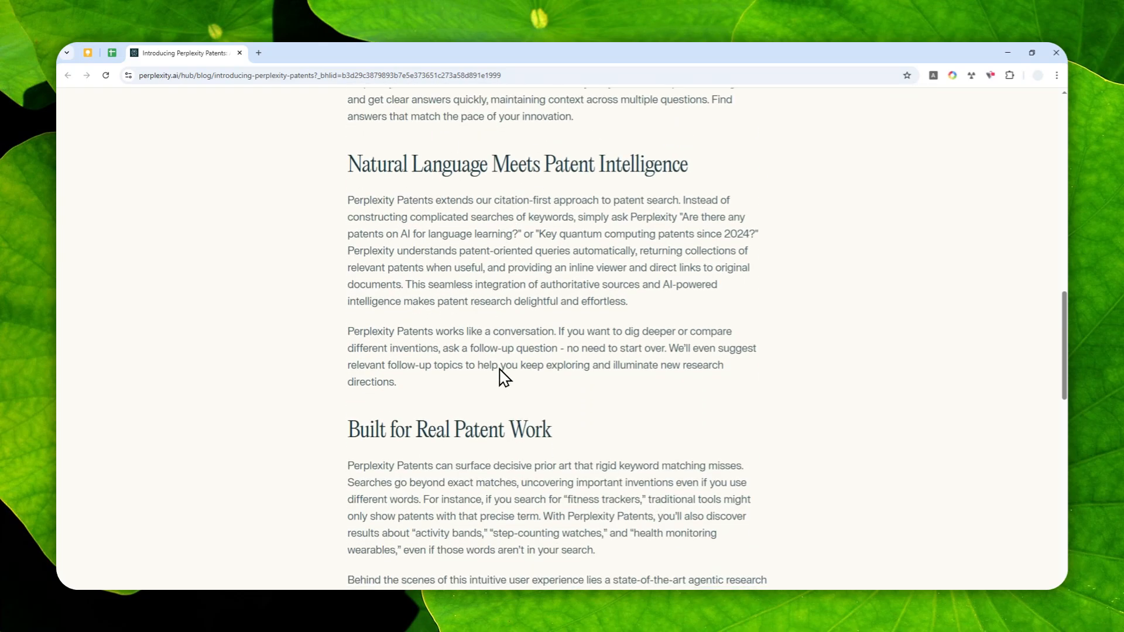
mouse_move(504, 387)
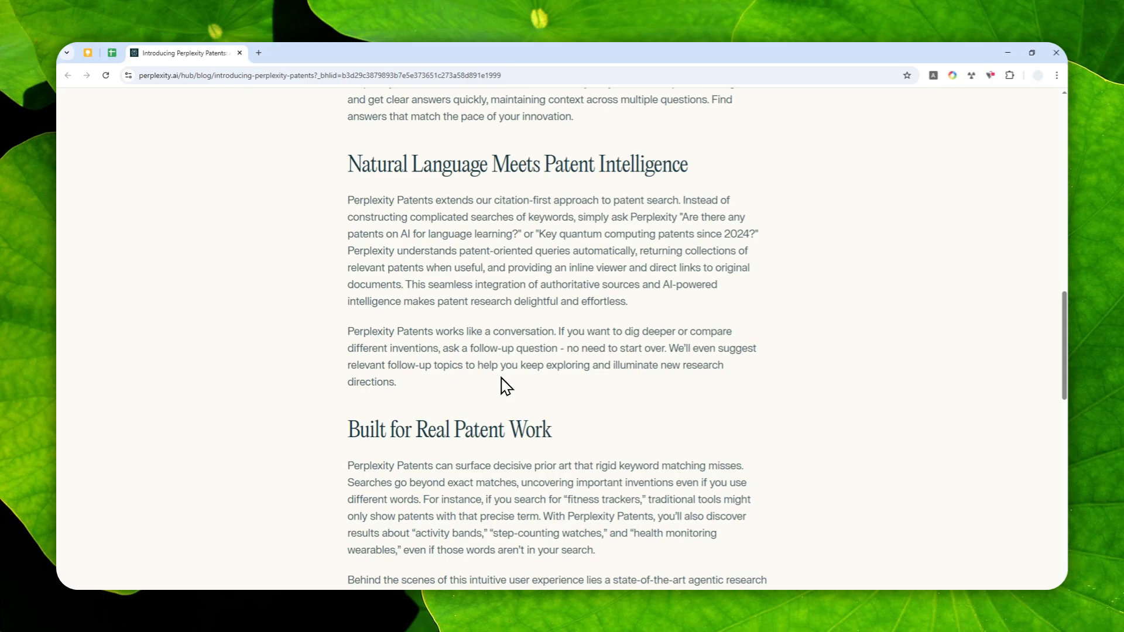
click(258, 52)
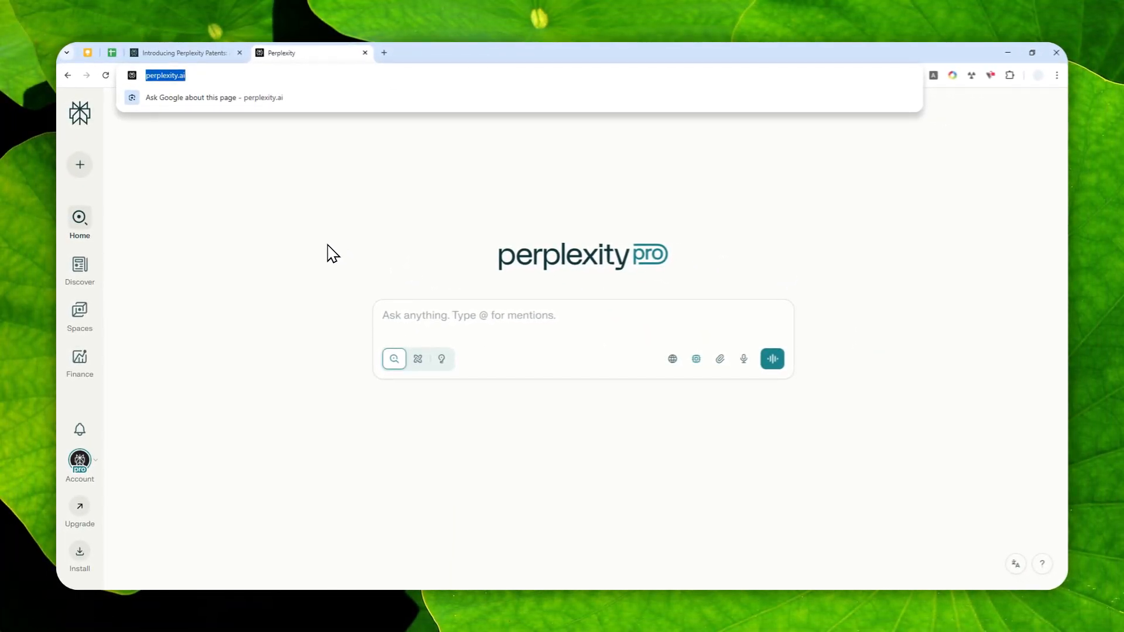
mouse_move(333, 291)
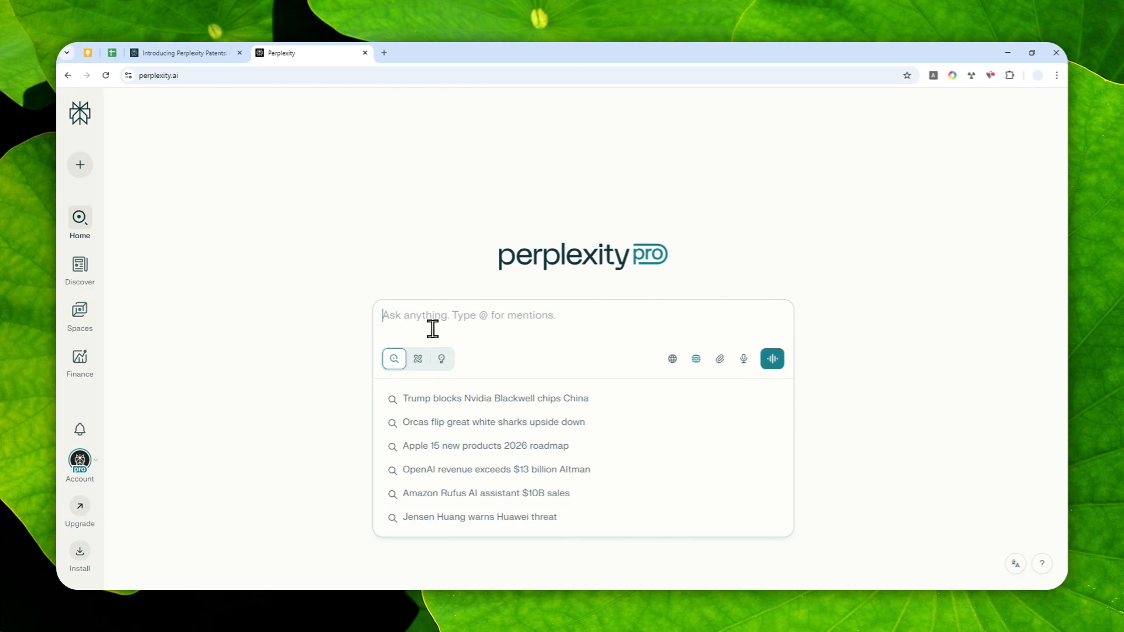
- Search 'amazon one click purchase patent' using the autocomplete suggestion
text(amazon one click)
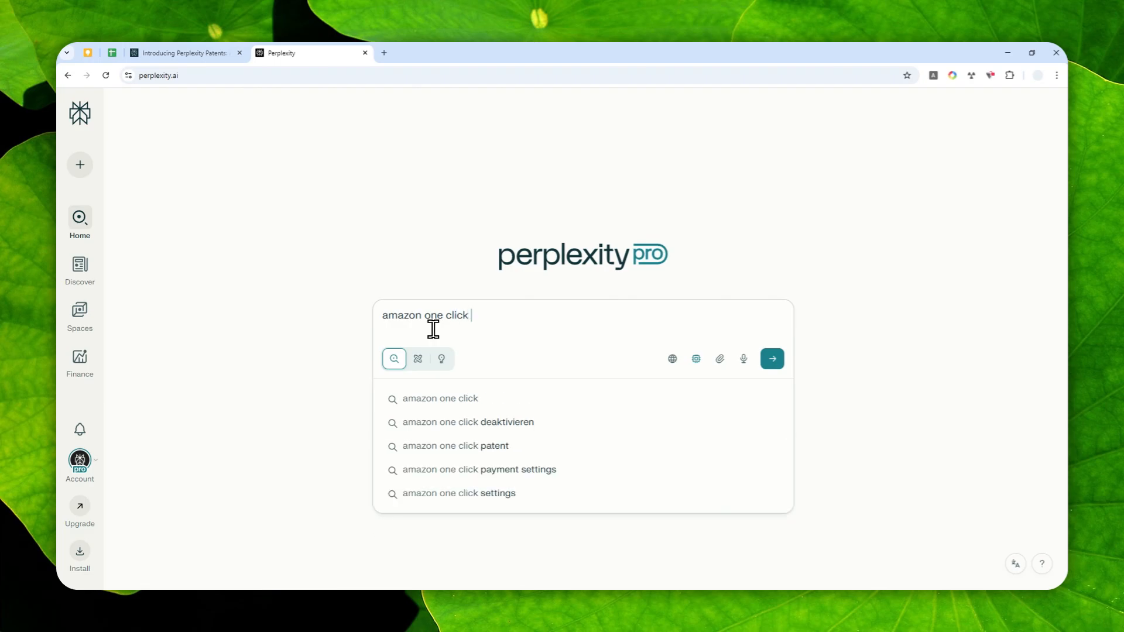
text(purchas)
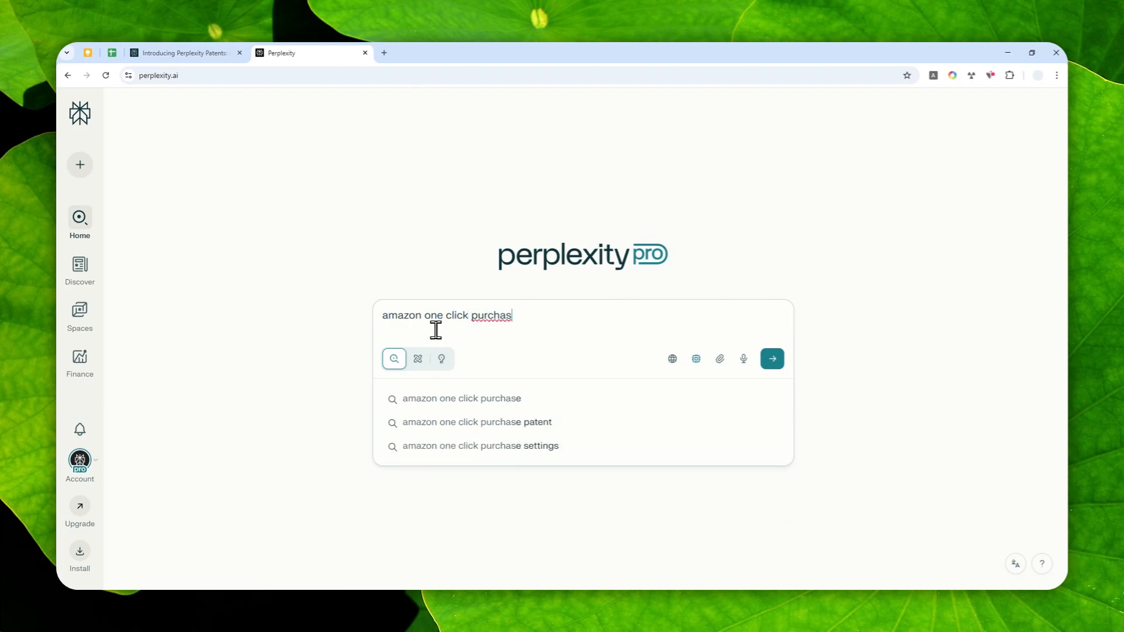
click(476, 421)
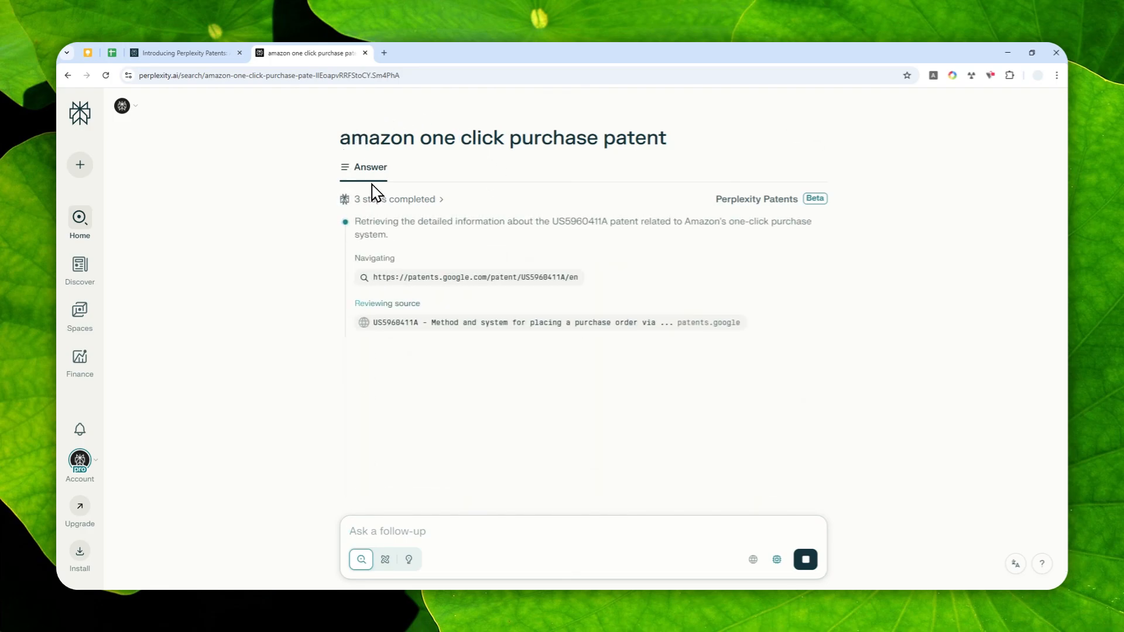
mouse_move(710, 208)
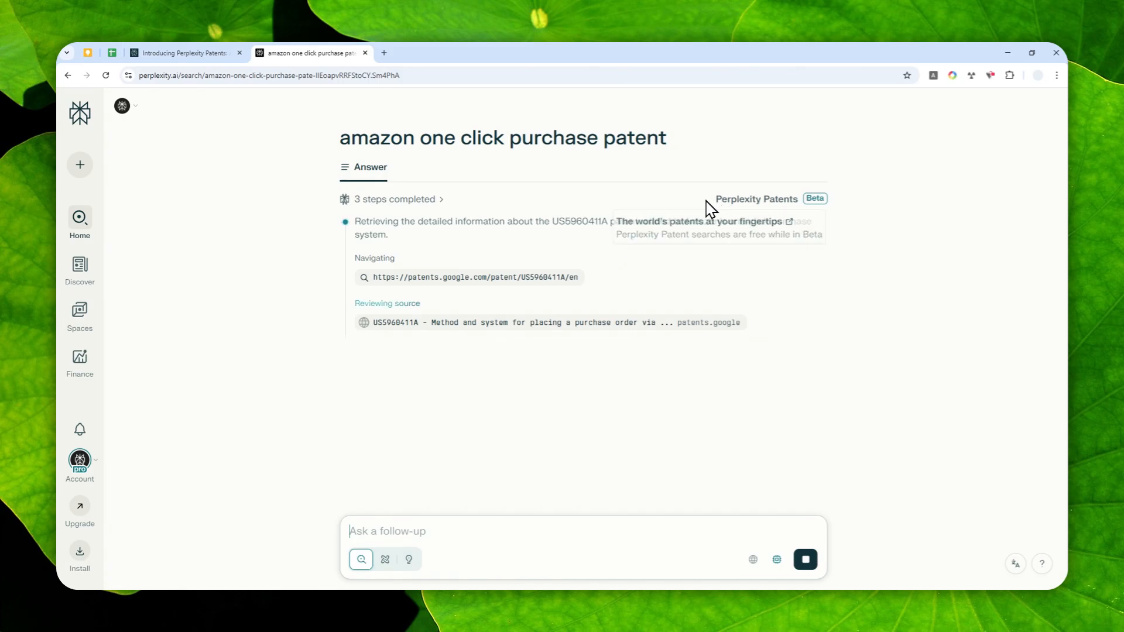
mouse_move(795, 211)
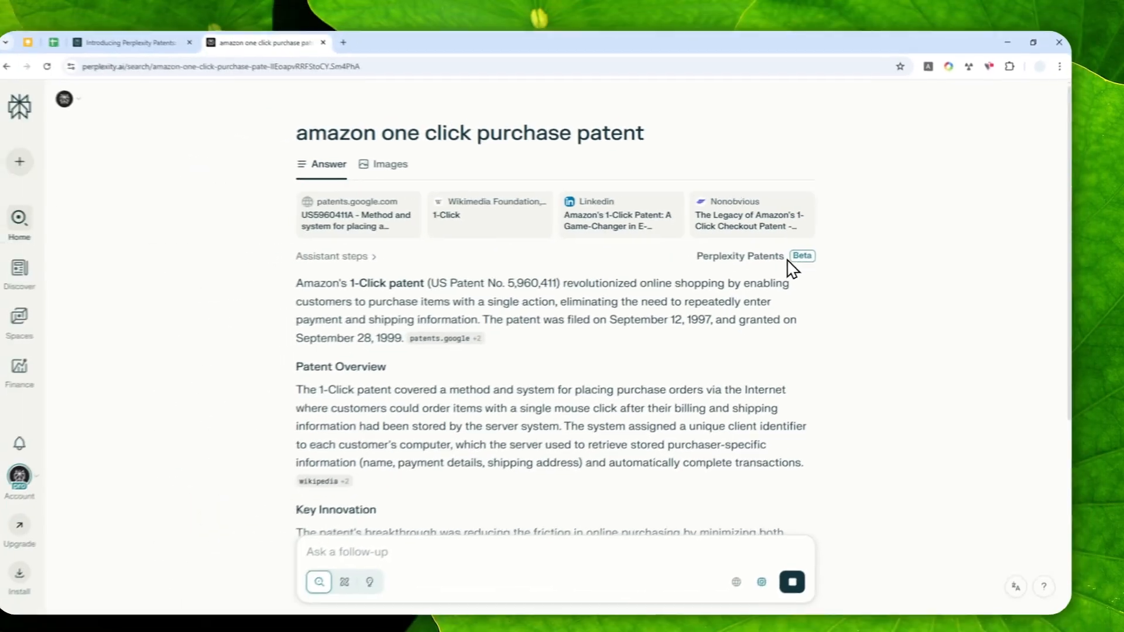
mouse_move(802, 256)
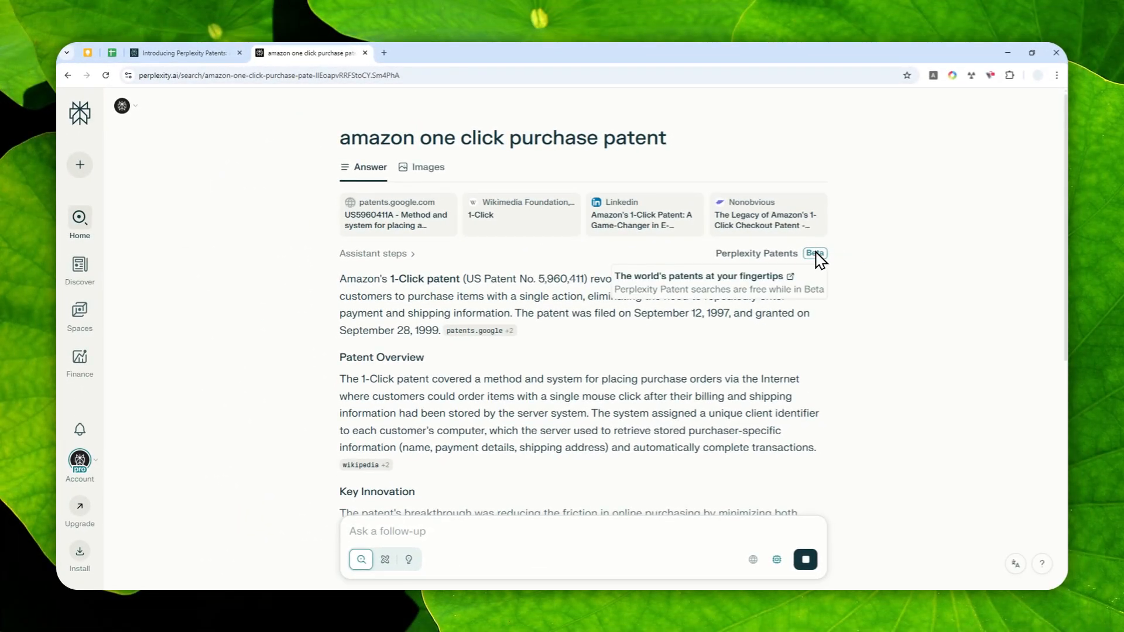
mouse_move(815, 253)
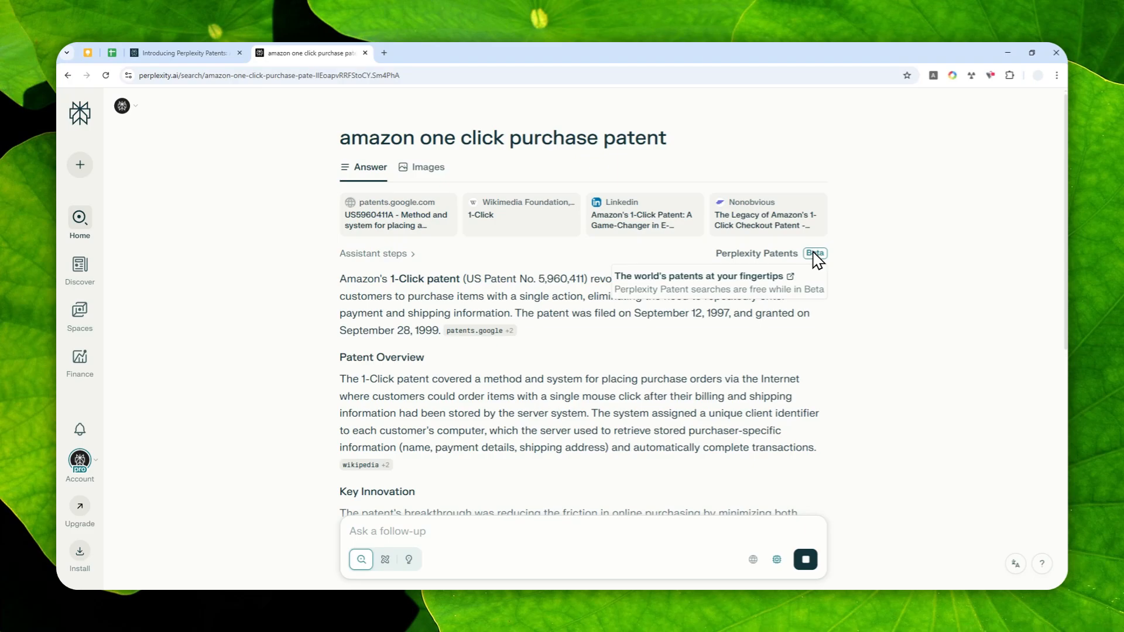
mouse_move(588, 256)
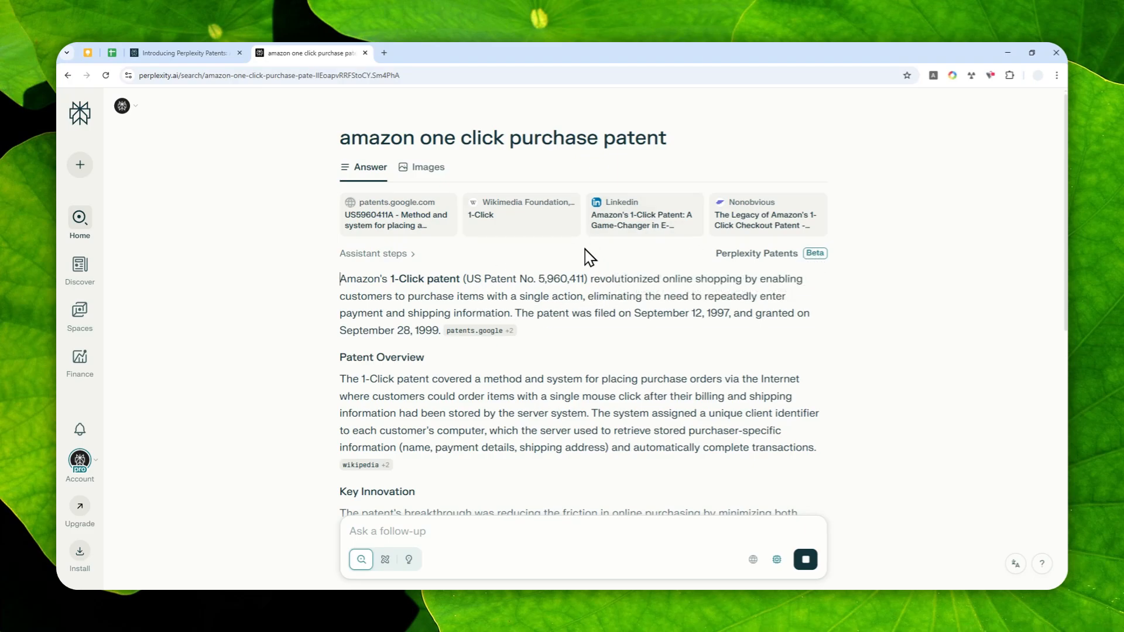
mouse_move(326, 275)
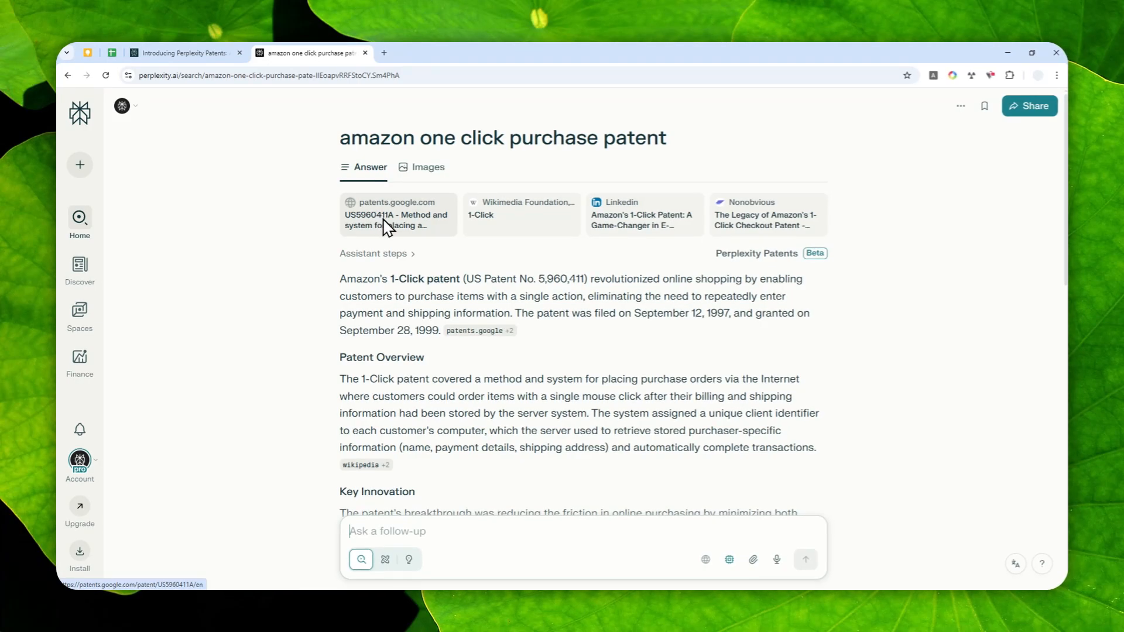
- Scroll through the finished 1-Click patent answer and open its sources list
scroll(down, 3)
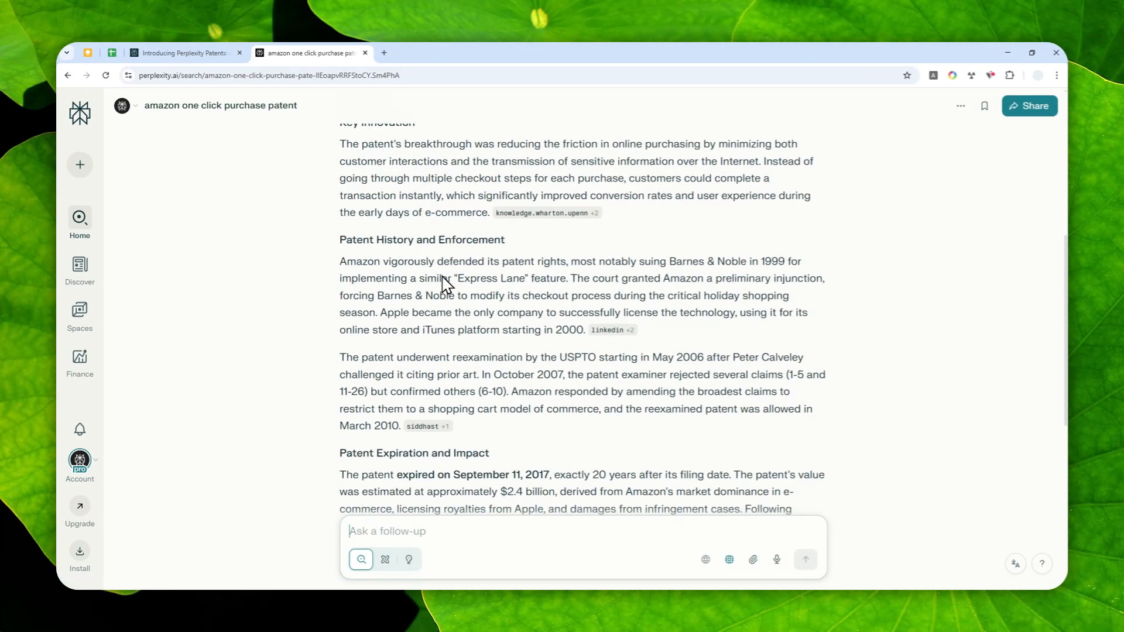
scroll(down, 3)
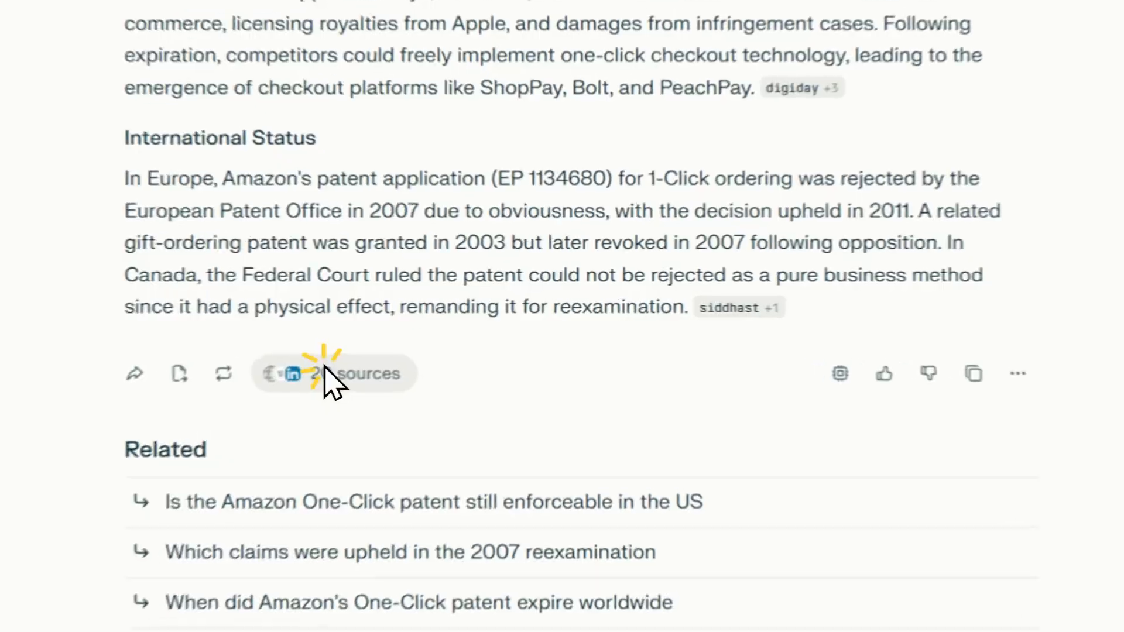
click(333, 374)
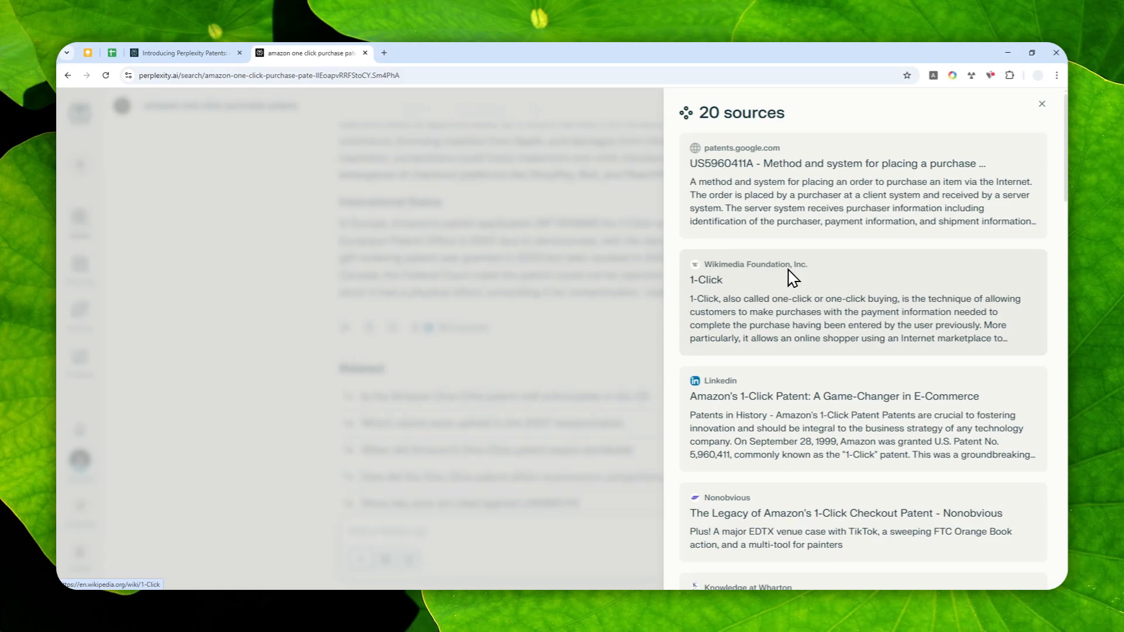
mouse_move(721, 224)
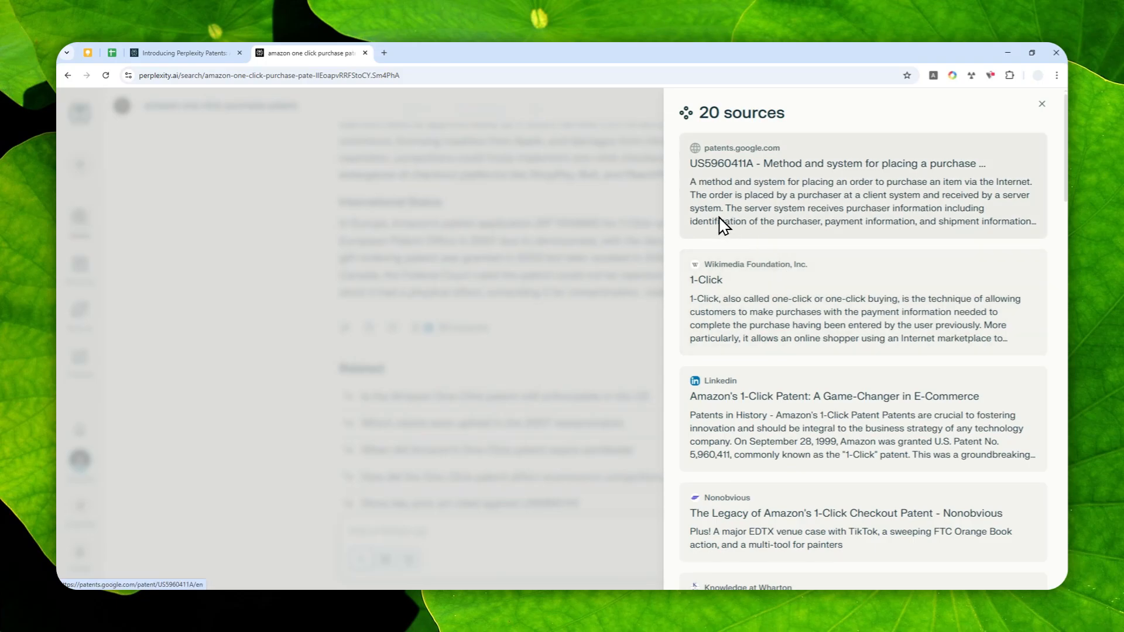
- Scroll the 20-source panel down to the LinkedIn, Nonobvious and Wharton entries
scroll(down, 3)
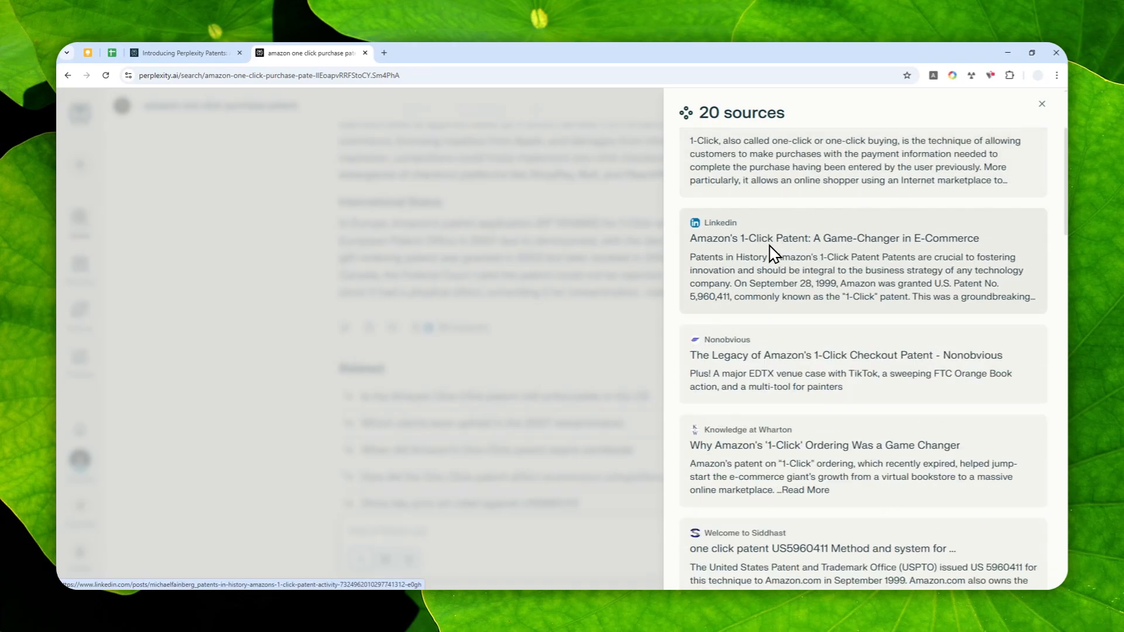
mouse_move(832, 253)
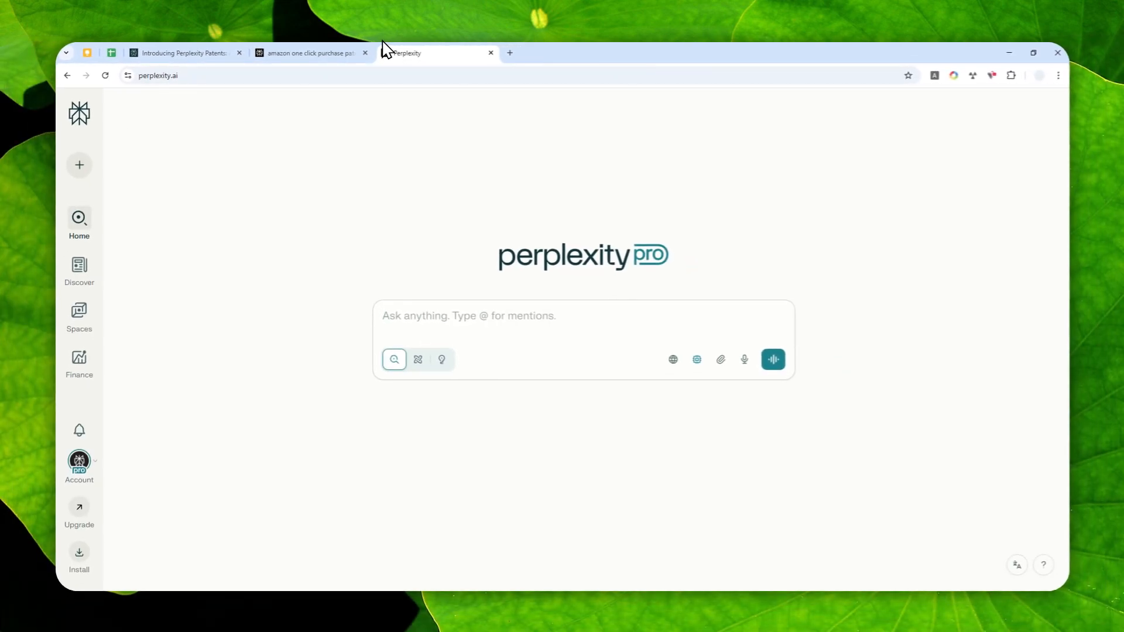
mouse_move(439, 329)
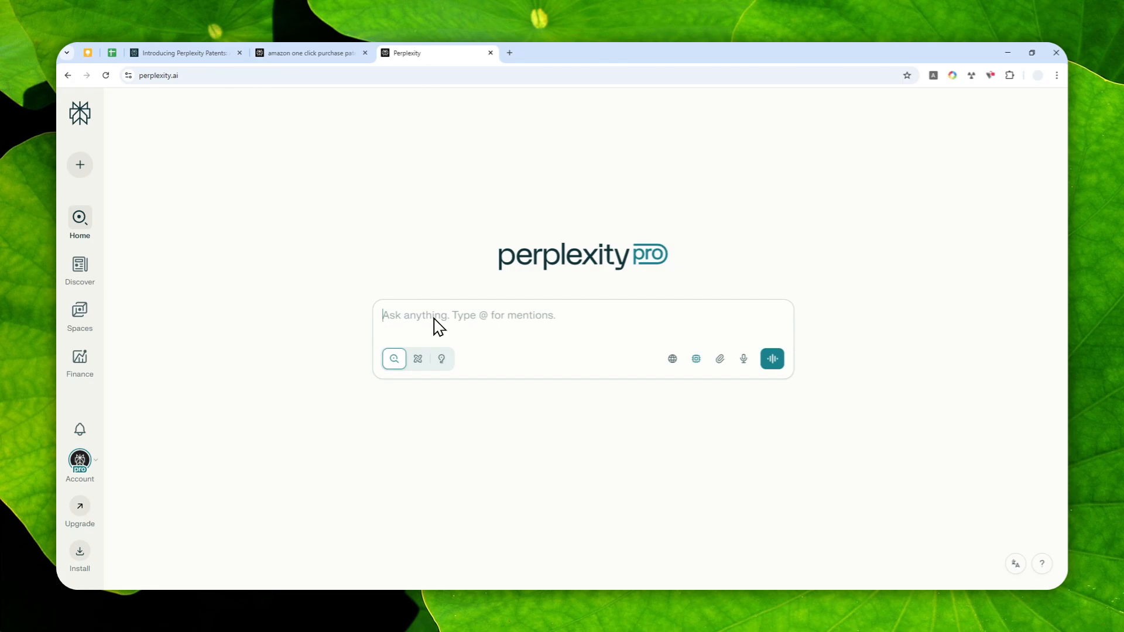
- Submit the question 'AI-powered smartphone, is there any patent that I need to be aware of'
text(AI-p)
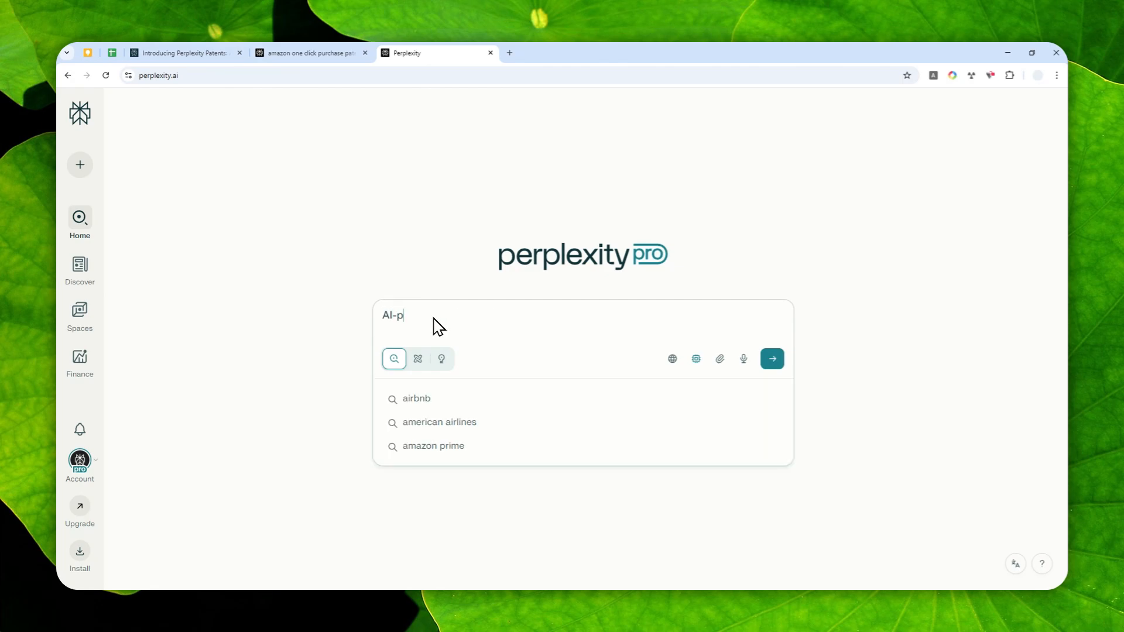
text(owered smartpho)
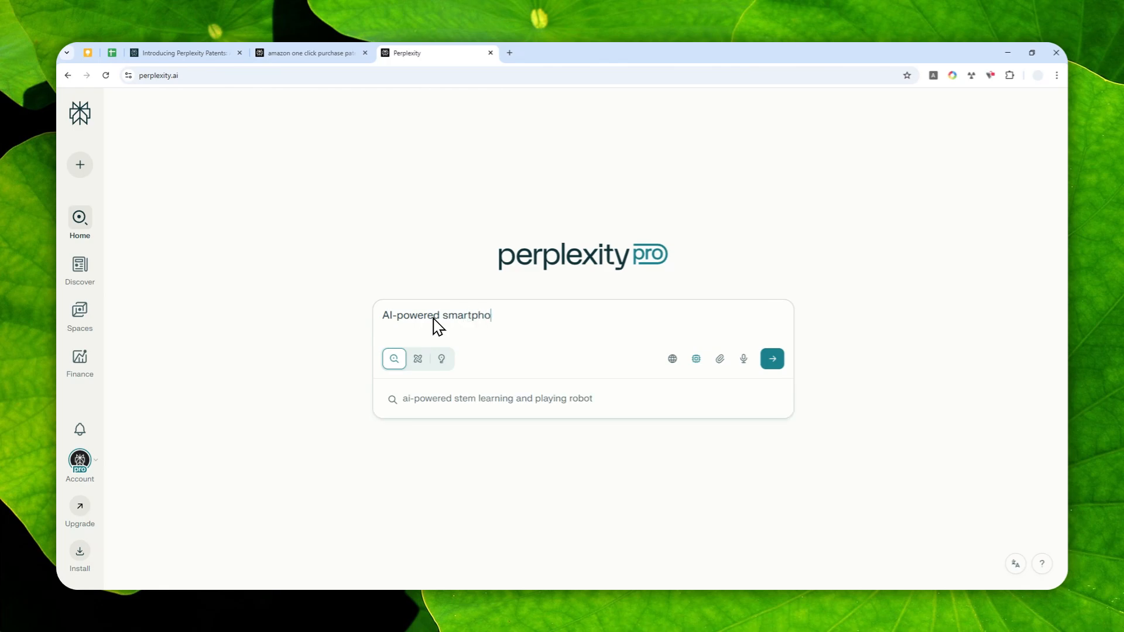
text(ne,)
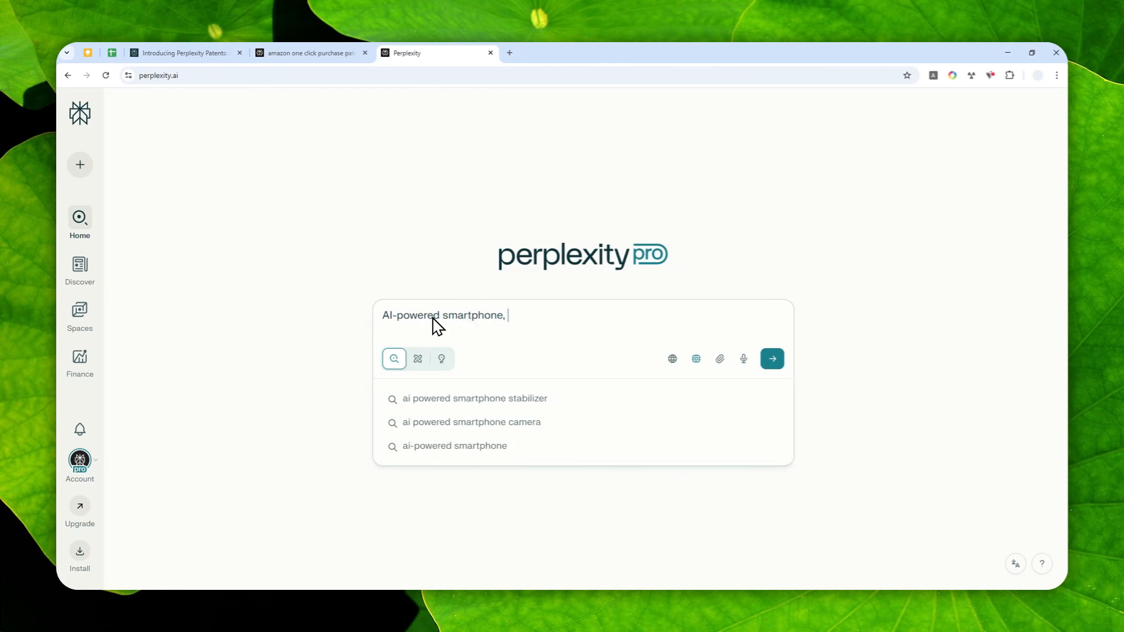
text(is there any pa)
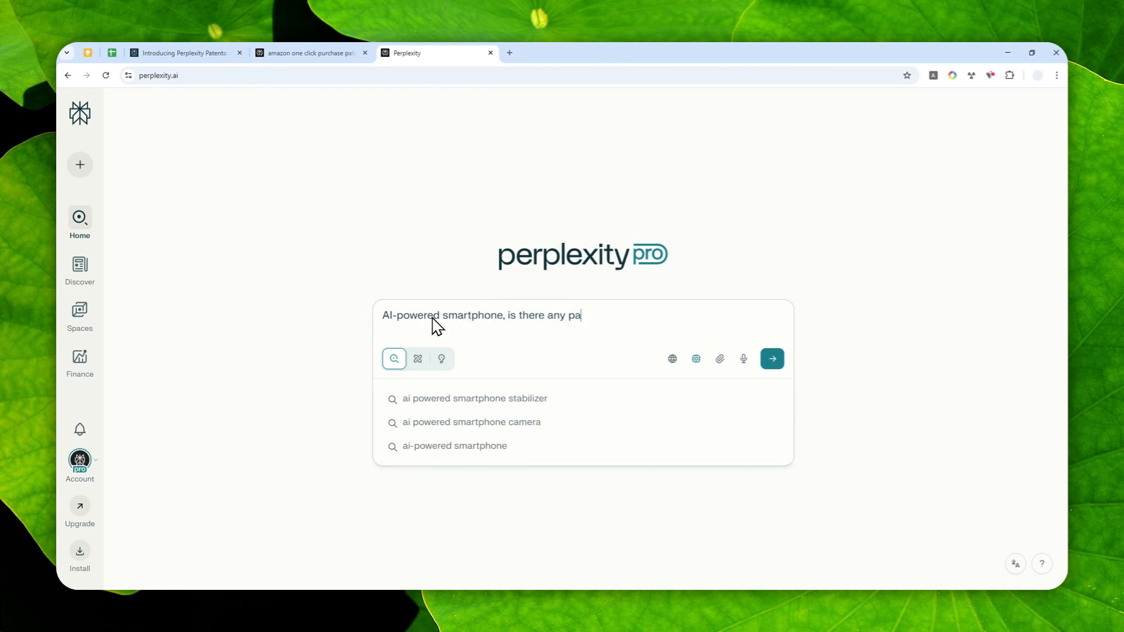
text(tent that I nee)
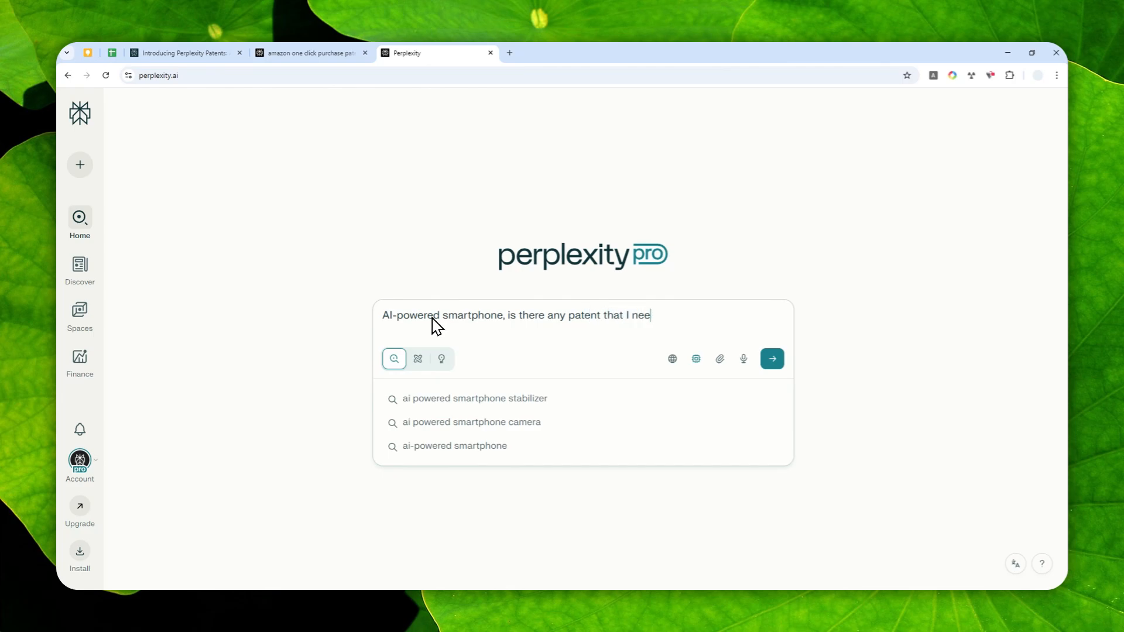
text(d to be aware o)
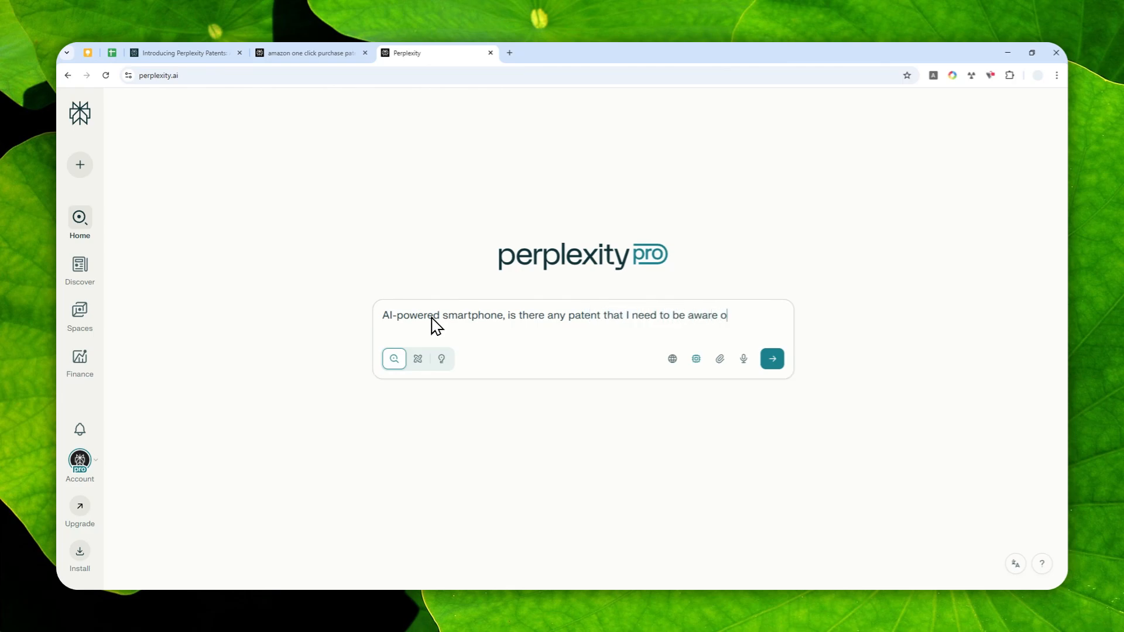
click(772, 358)
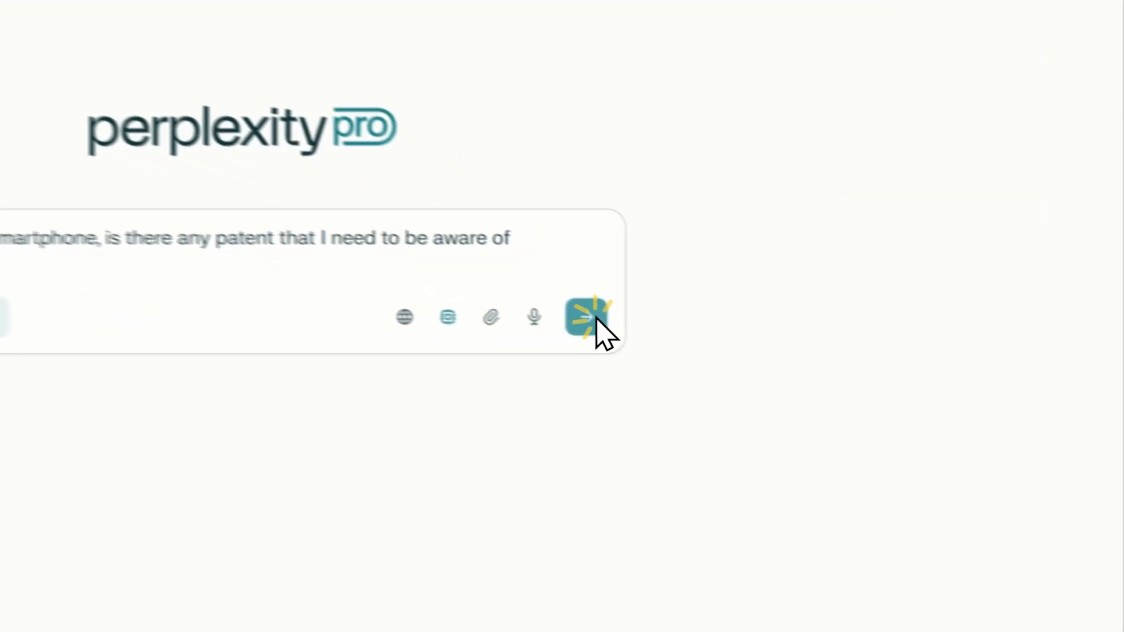
- Let the smartphone patent answer generate, skim the Introducing Perplexity Patents article, then return
click(588, 317)
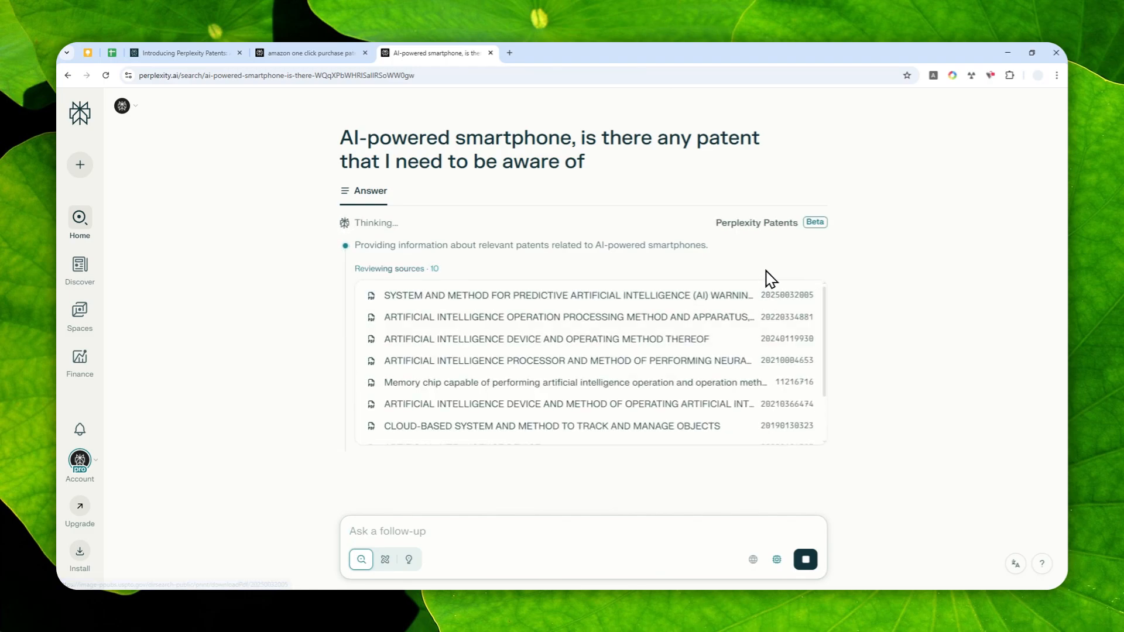
mouse_move(523, 322)
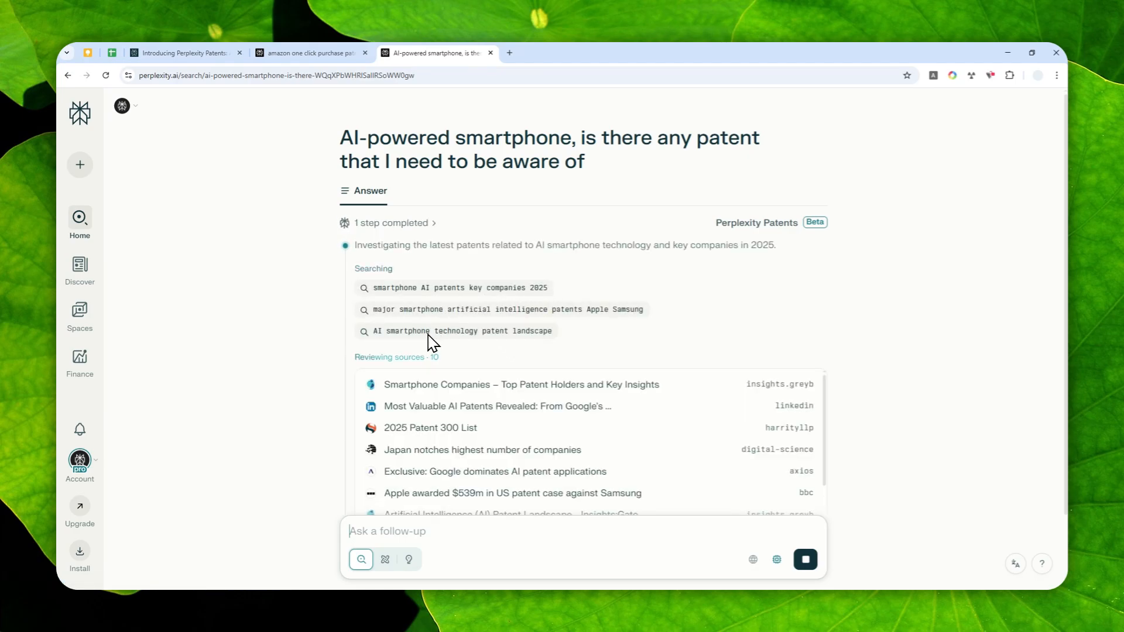
mouse_move(400, 329)
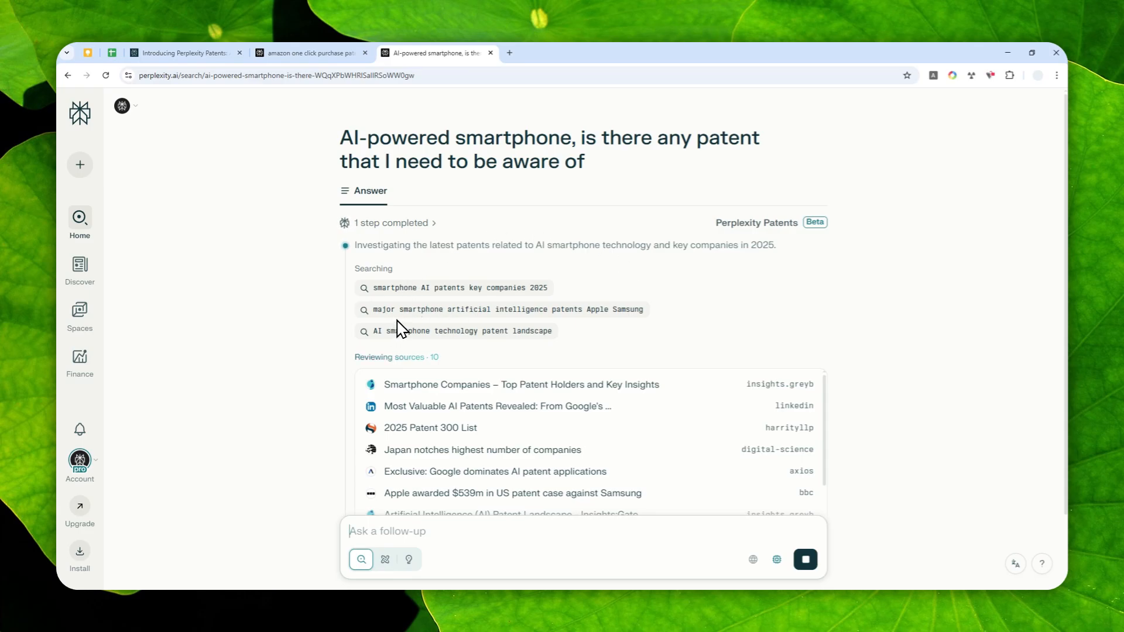
mouse_move(366, 319)
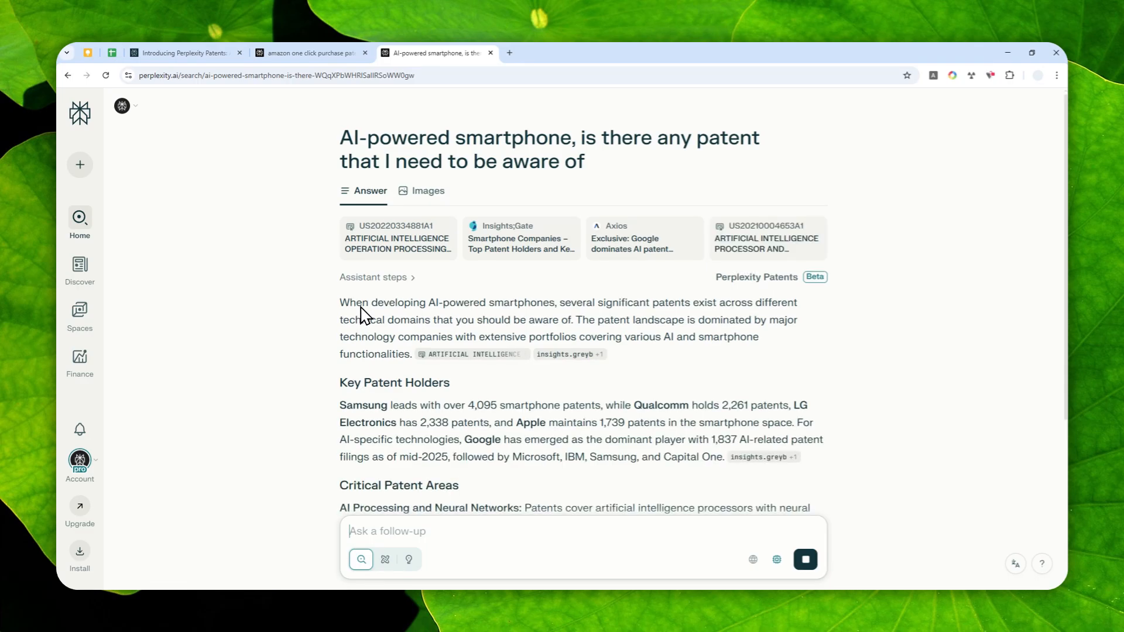
mouse_move(459, 204)
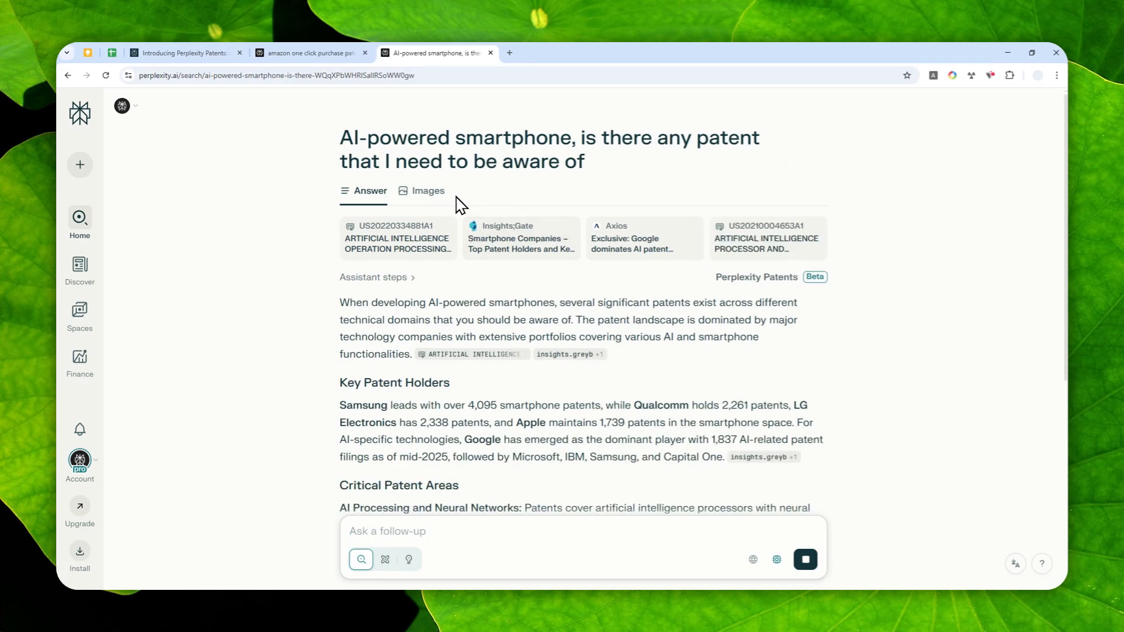
mouse_move(488, 275)
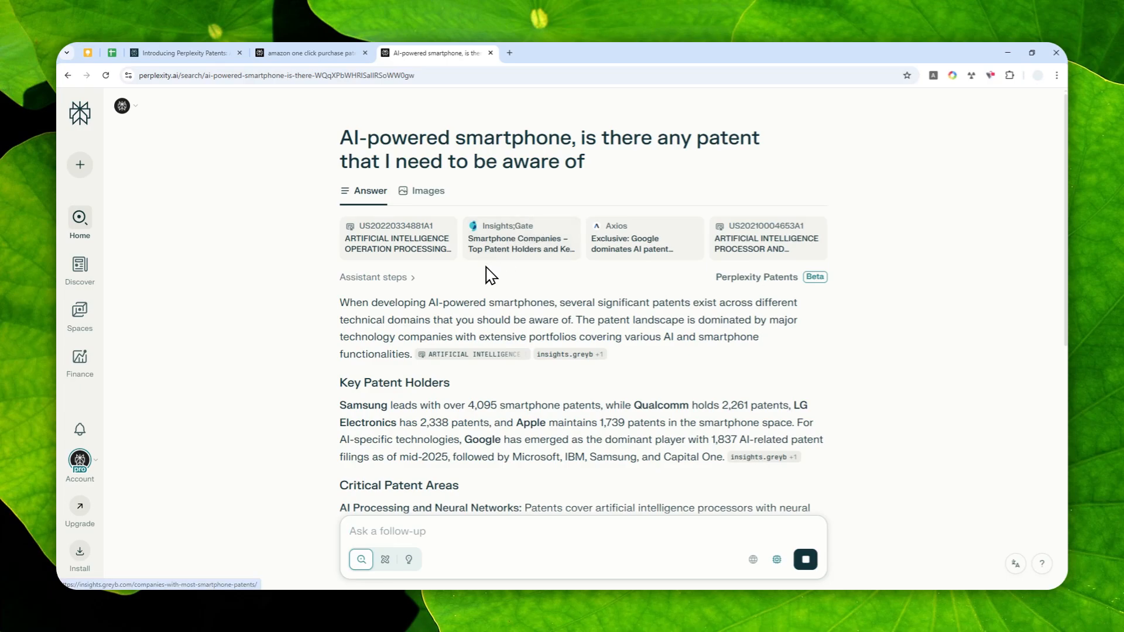
mouse_move(456, 320)
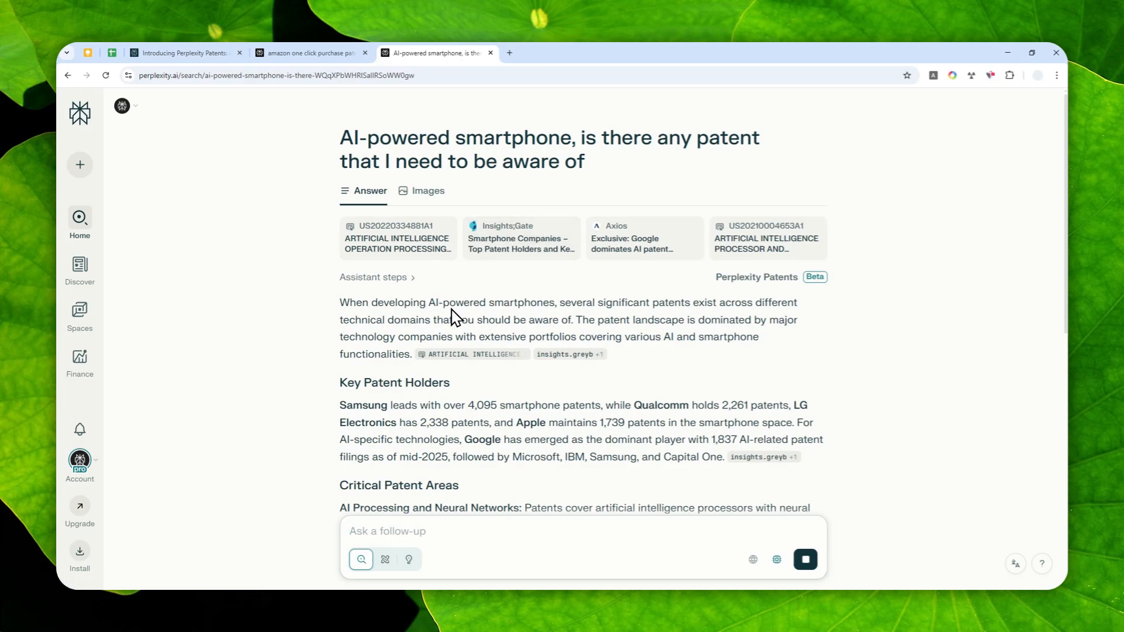
click(179, 52)
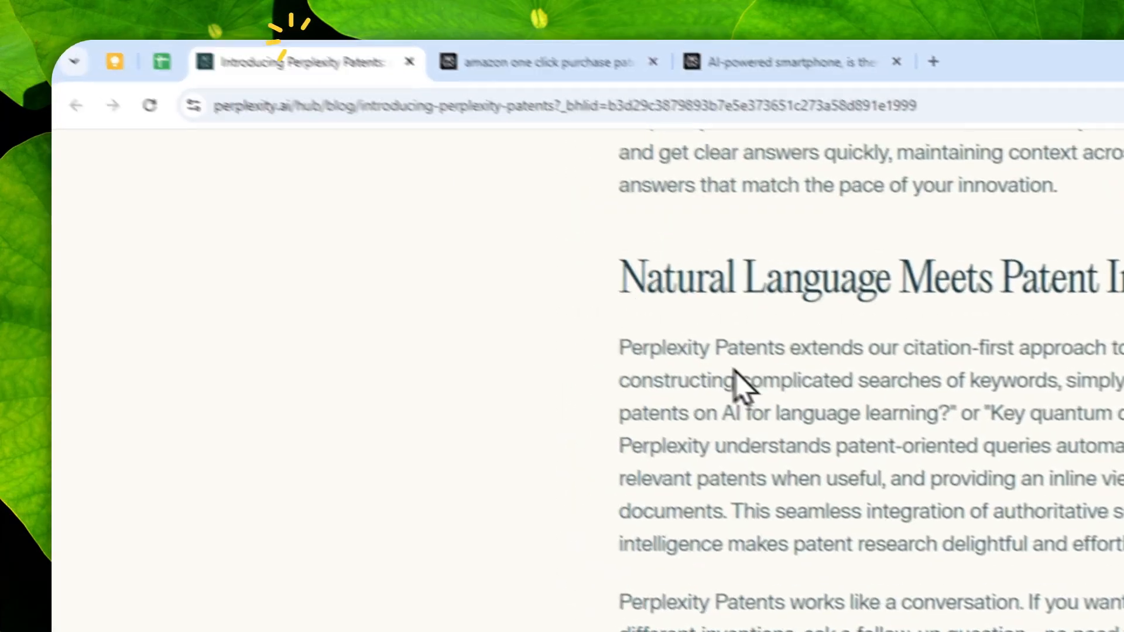
scroll(down, 3)
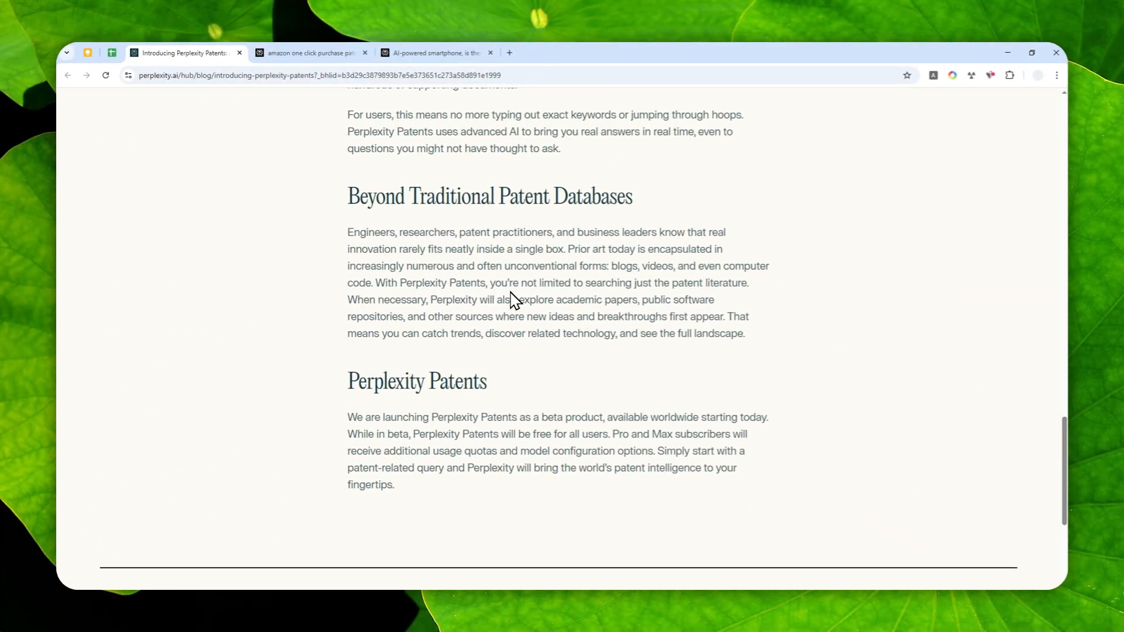
click(436, 52)
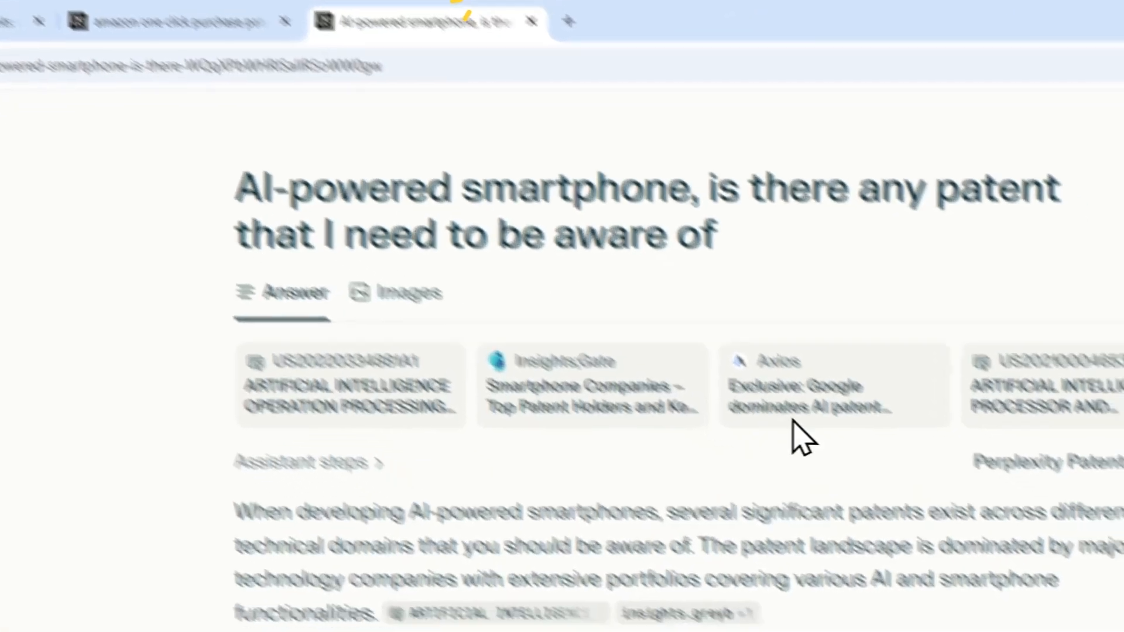
- Review the Key Patent Holders section, then switch to the Perplexity Patents announcement article
scroll(down, 3)
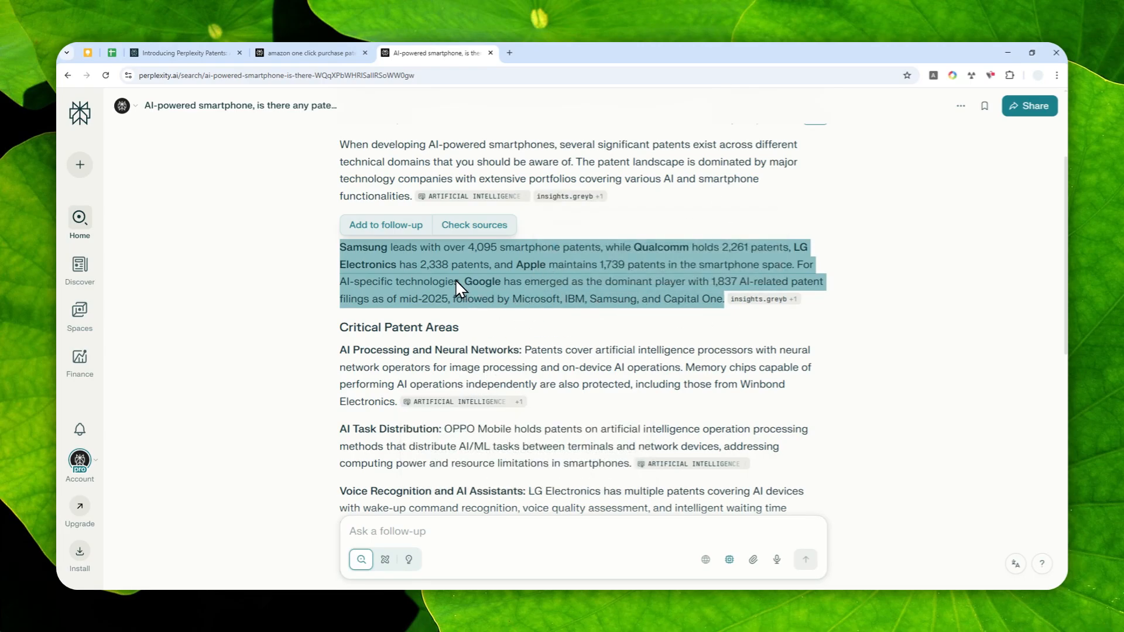
scroll(up, 3)
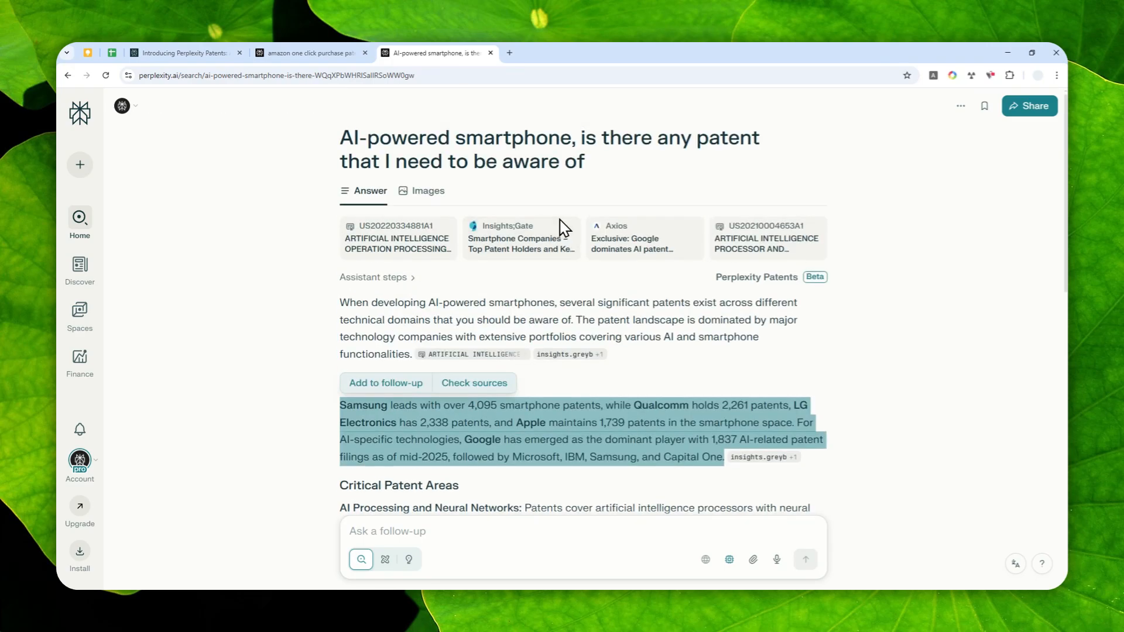
click(183, 52)
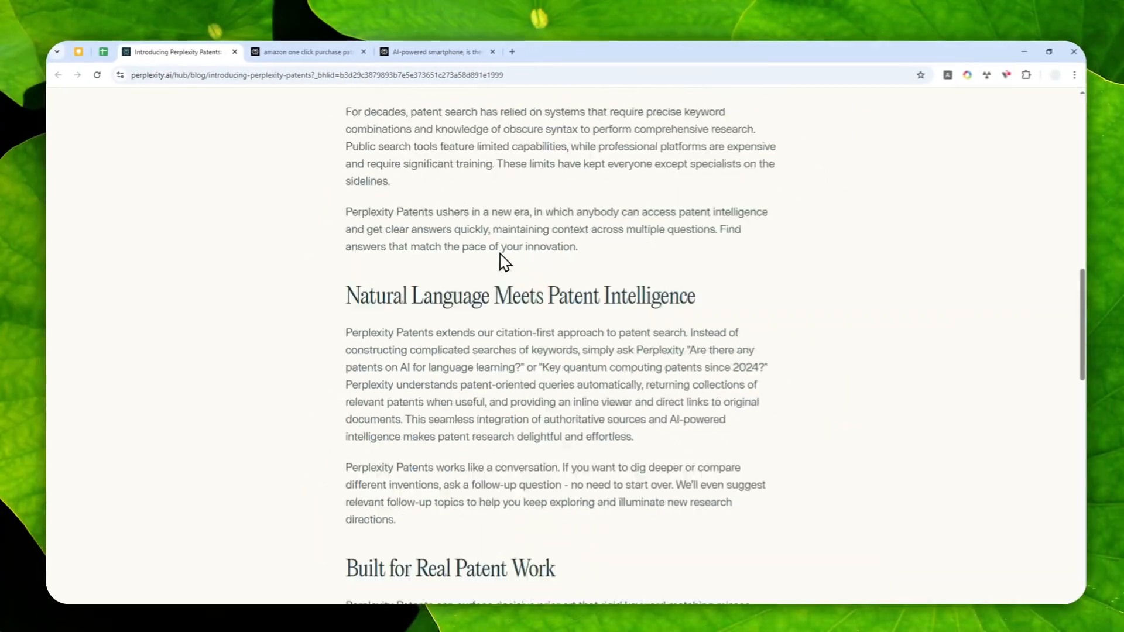
- Scroll the announcement back to its title, then return to the smartphone patent answer
scroll(up, 3)
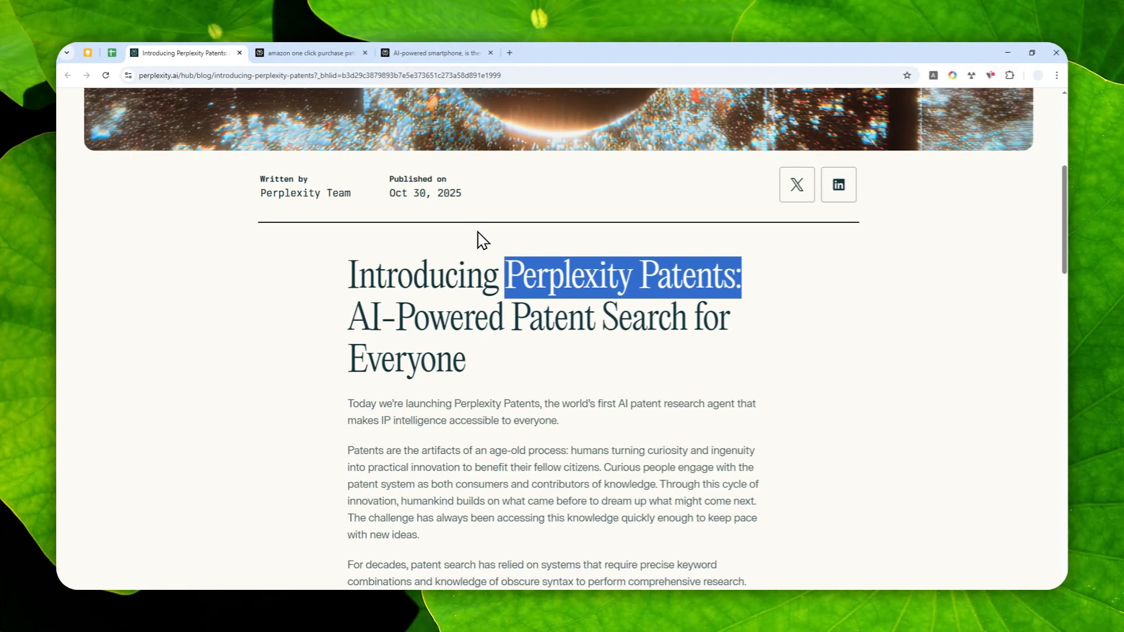
scroll(up, 3)
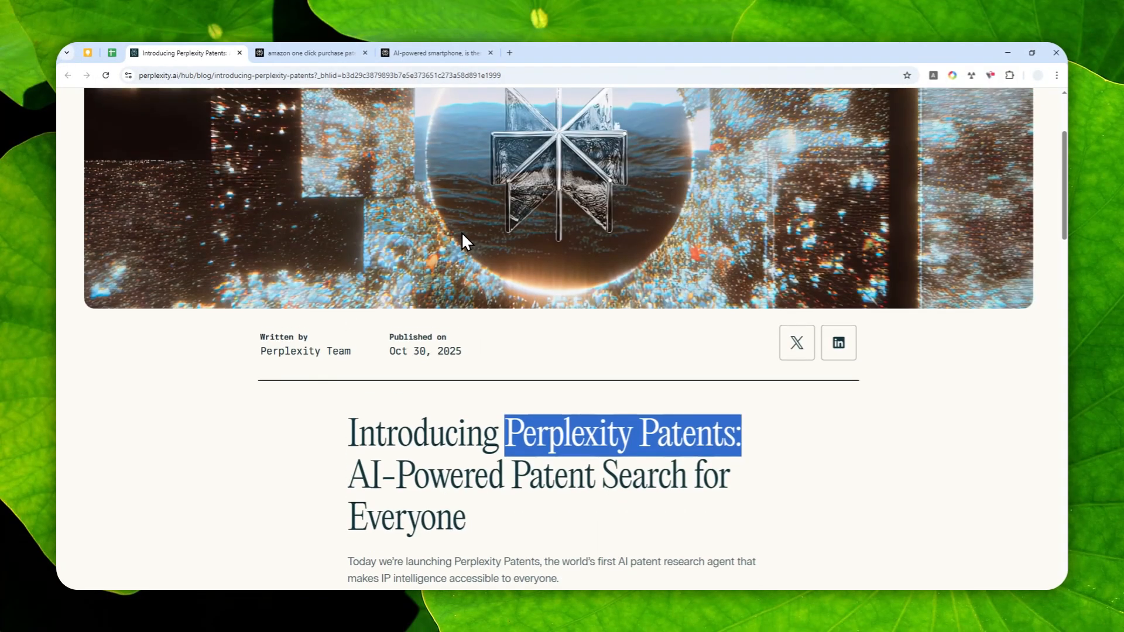
mouse_move(598, 399)
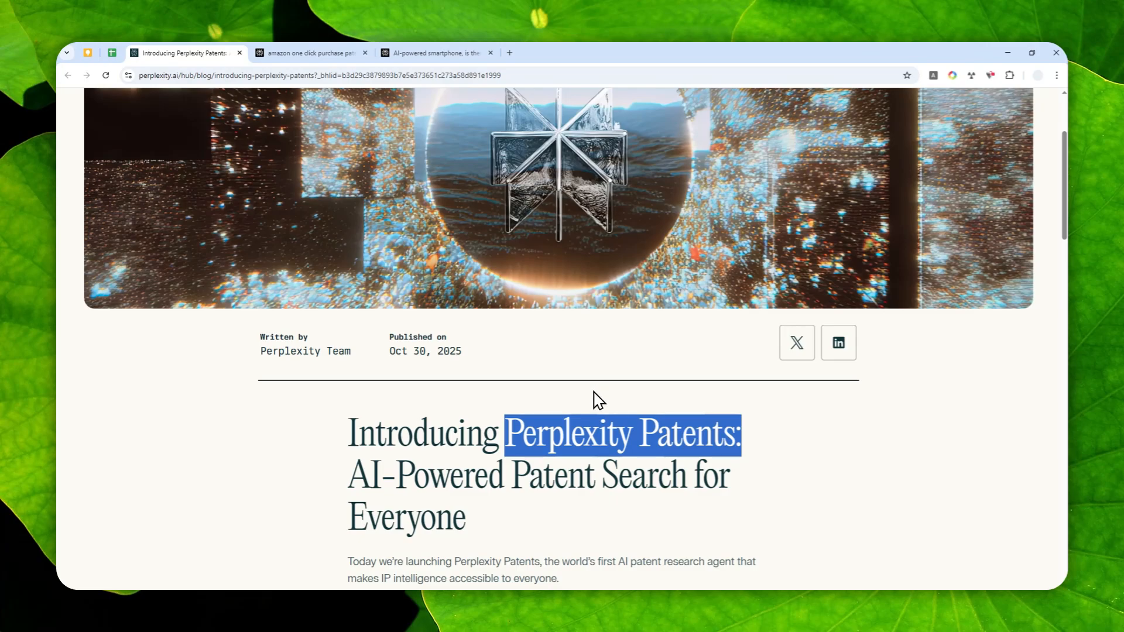
scroll(down, 3)
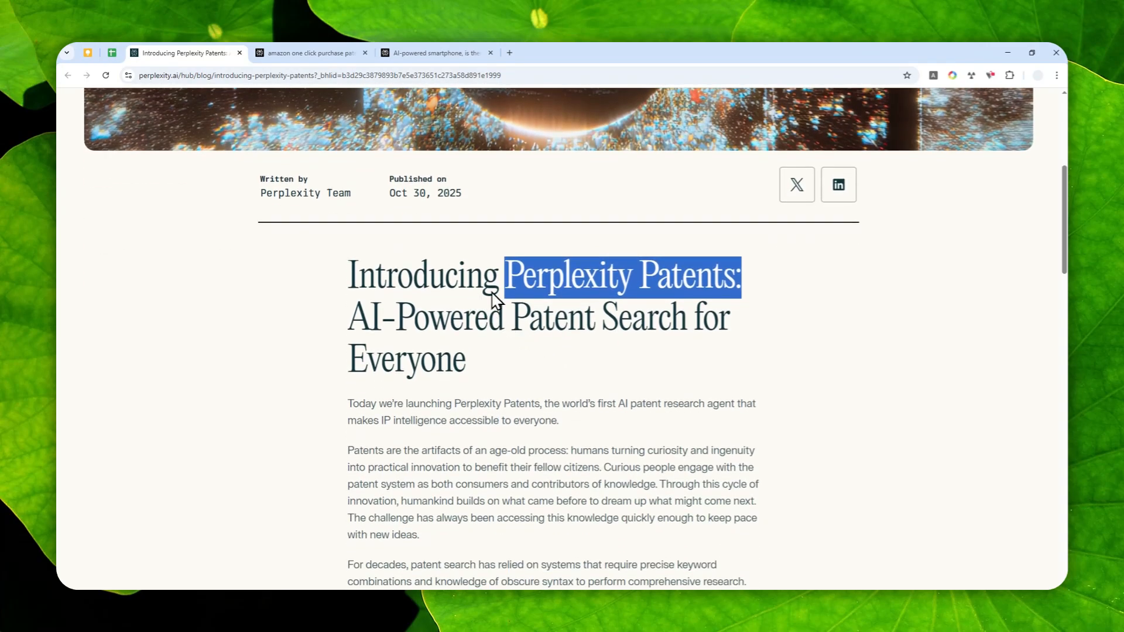
mouse_move(269, 292)
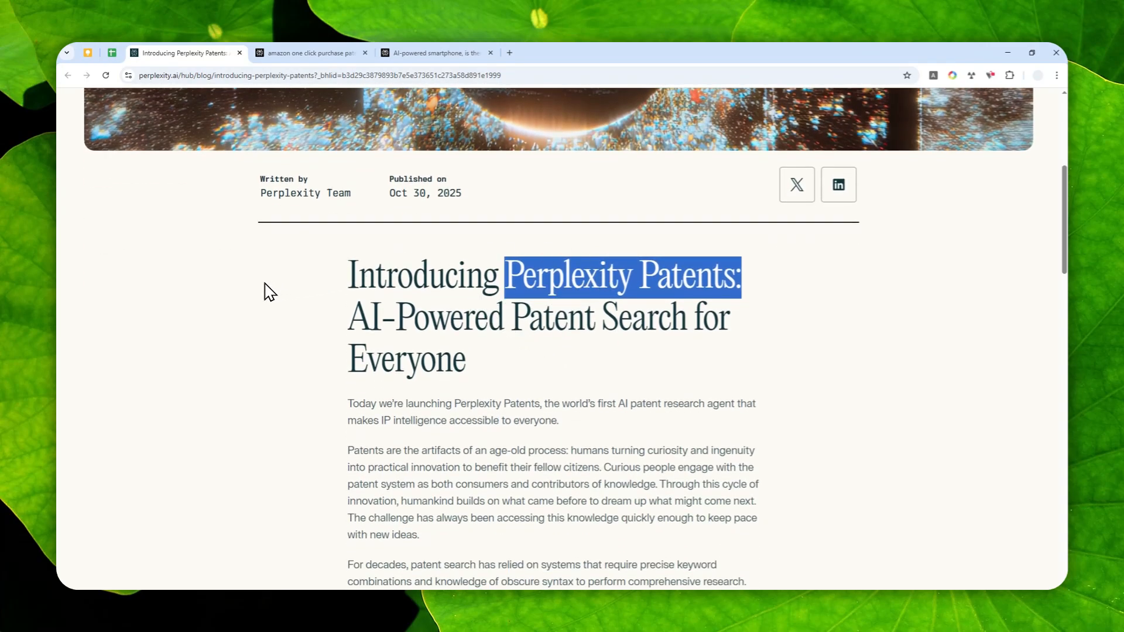
mouse_move(344, 267)
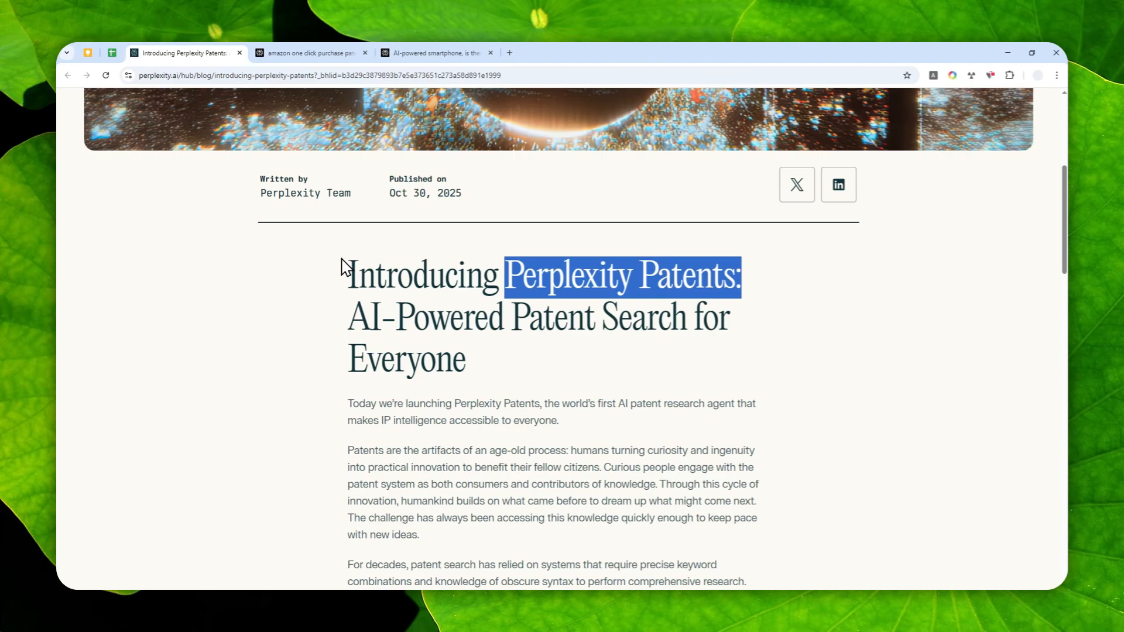
mouse_move(430, 52)
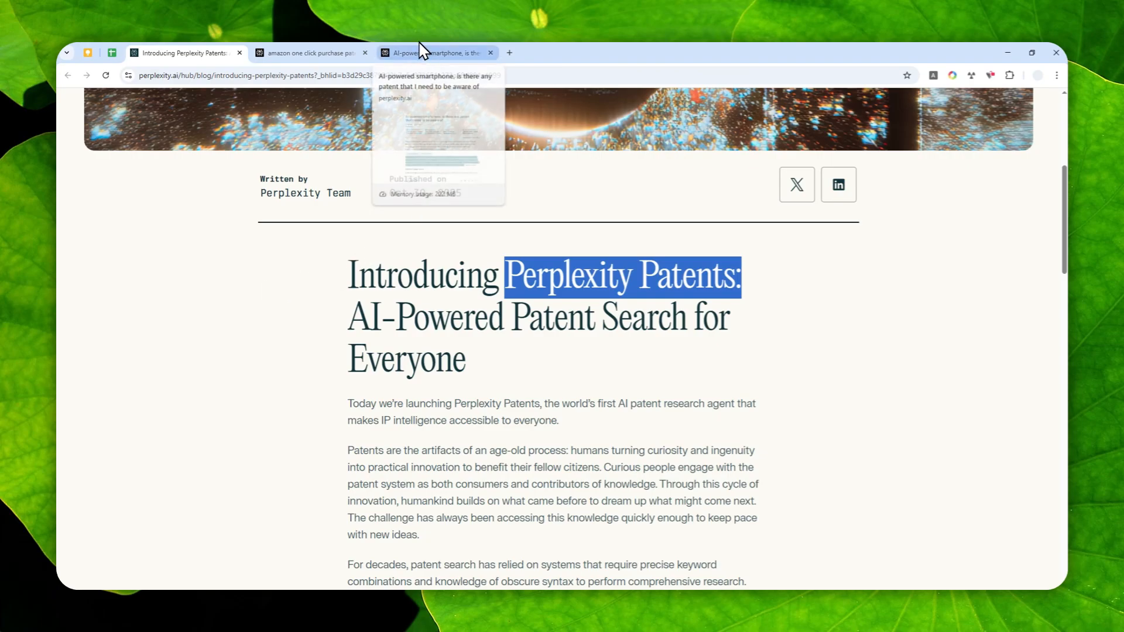
click(431, 52)
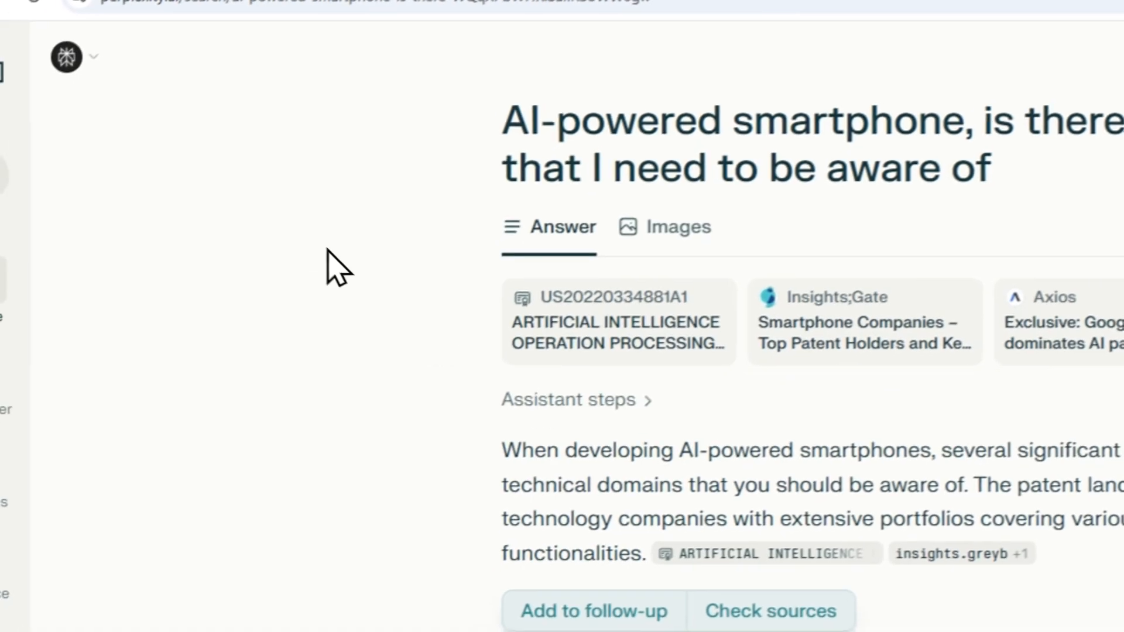